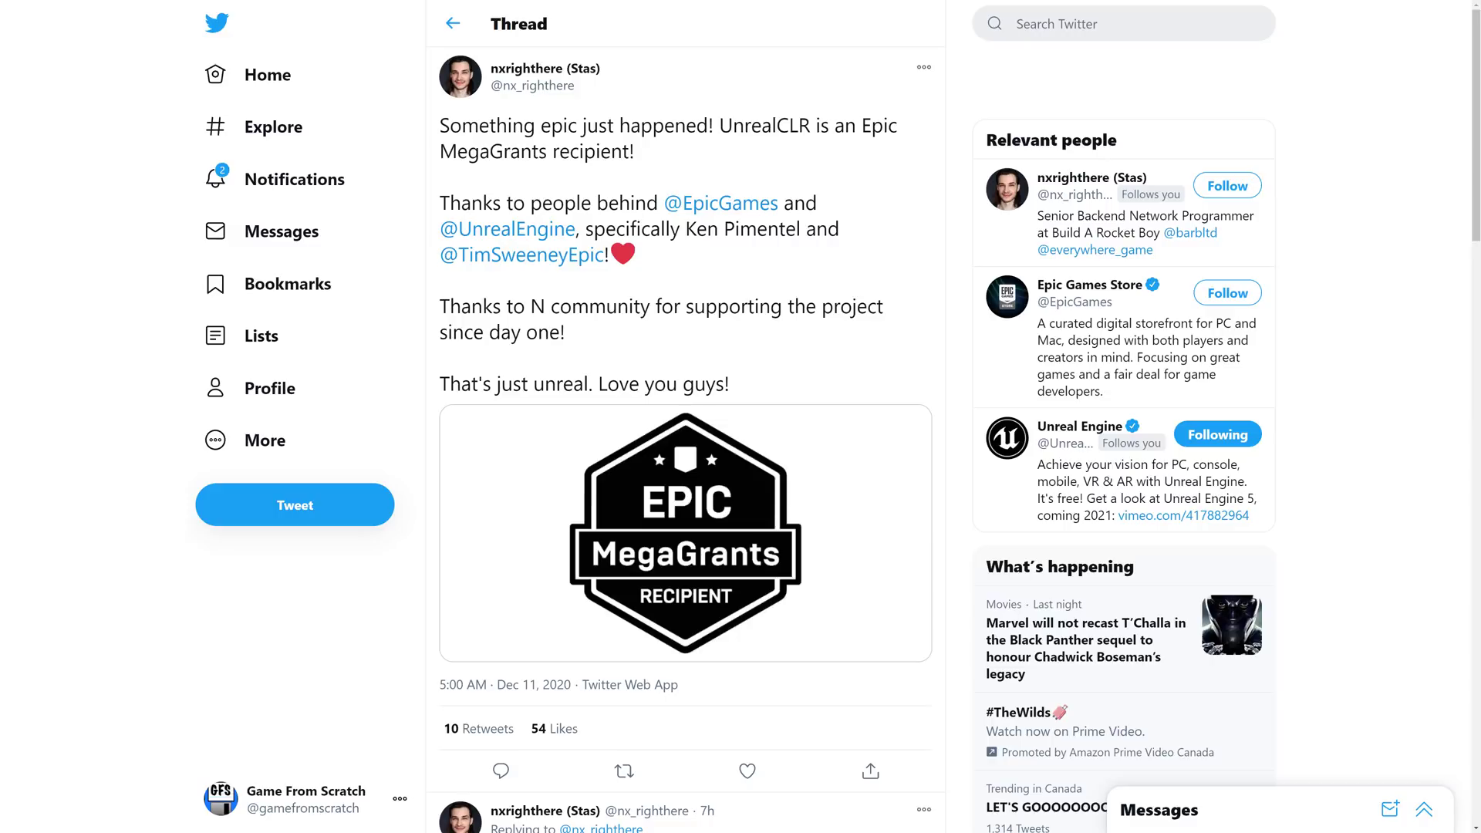
mouse_move(582, 344)
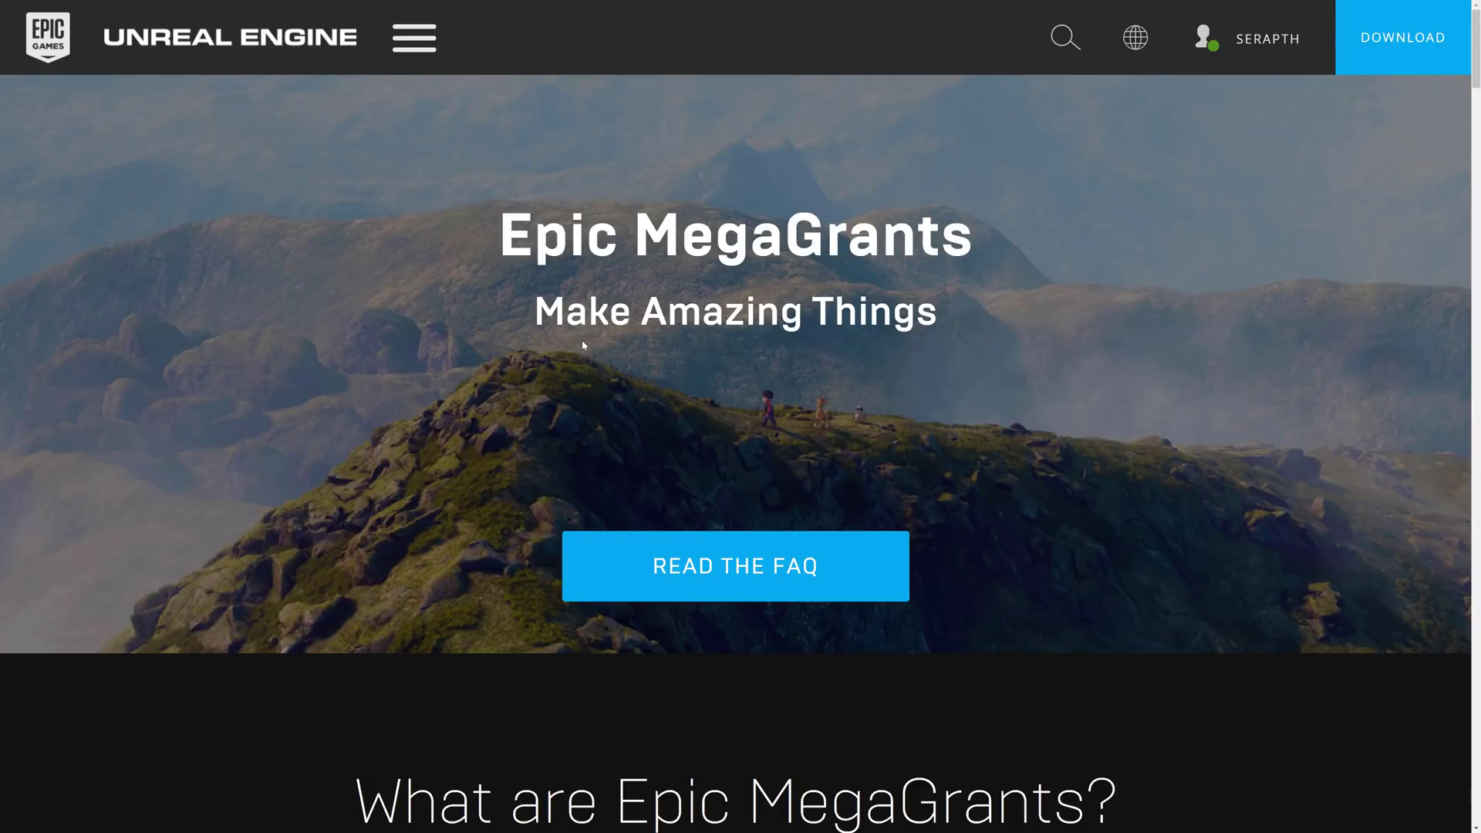
mouse_move(821, 331)
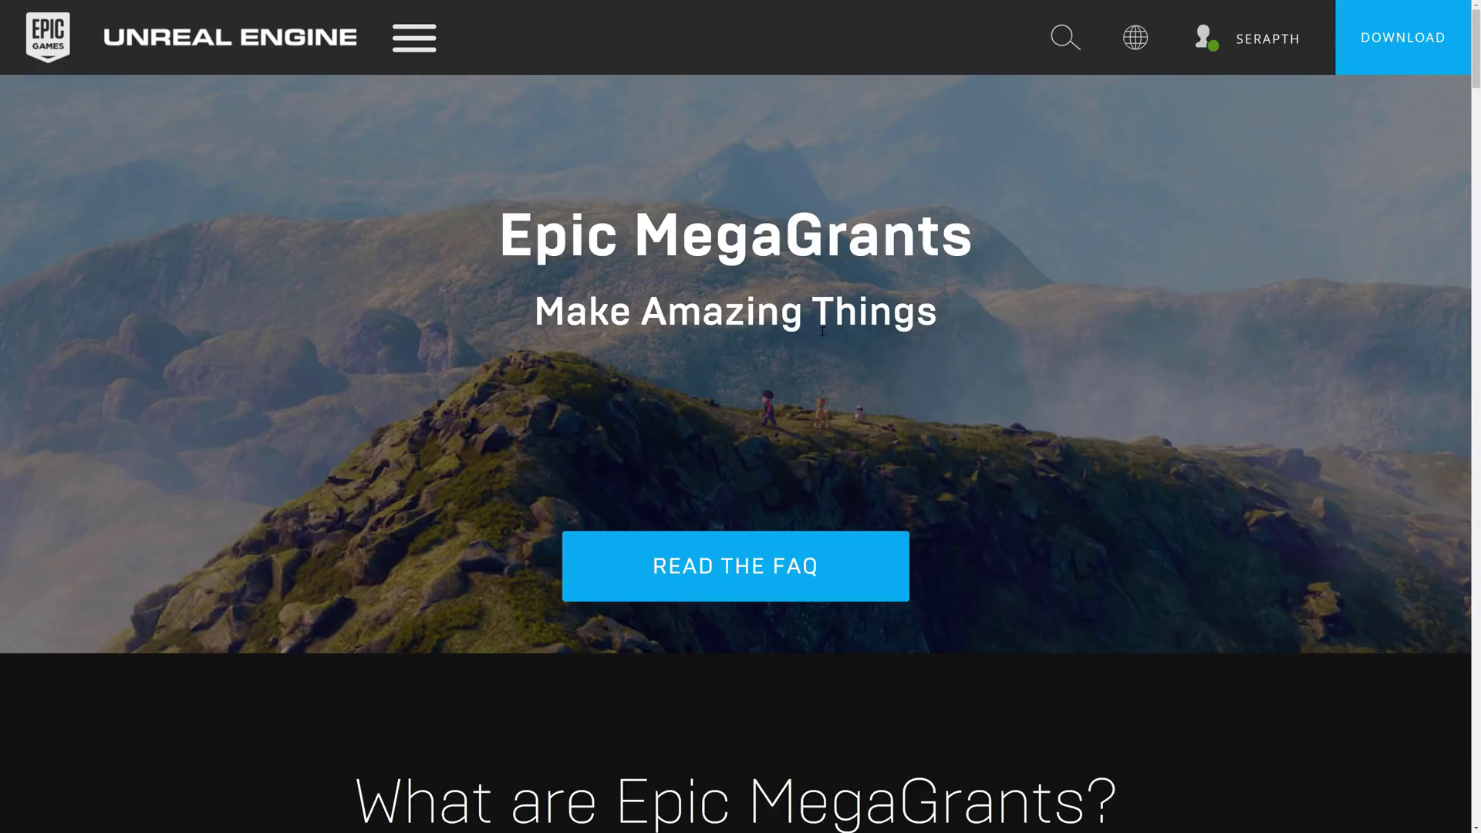
mouse_move(1032, 301)
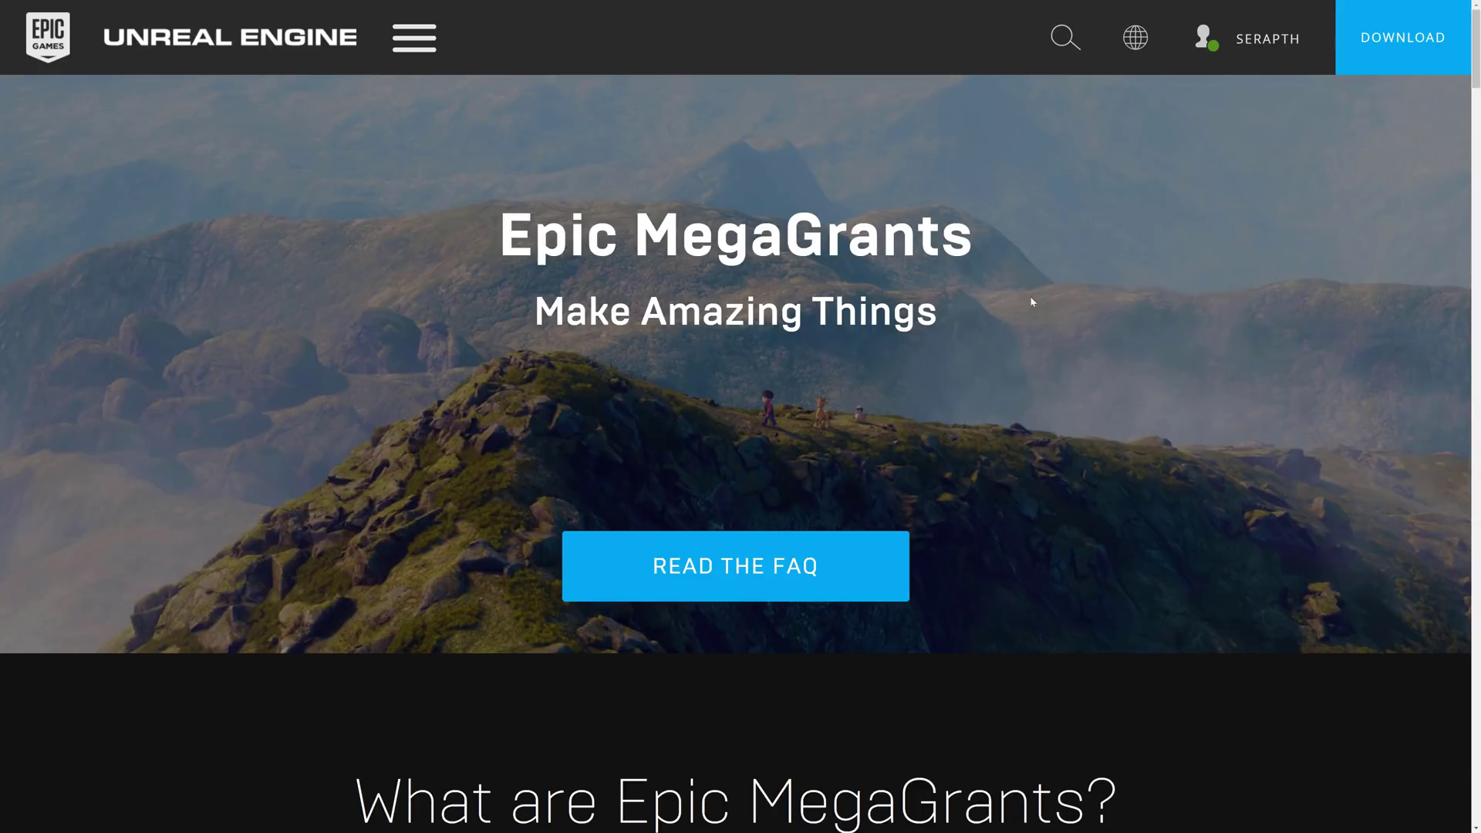
Step: Scroll the MegaGrants page past Game Developers and Enterprise to the Tool & Open-Source Developers category
scroll(down, 3)
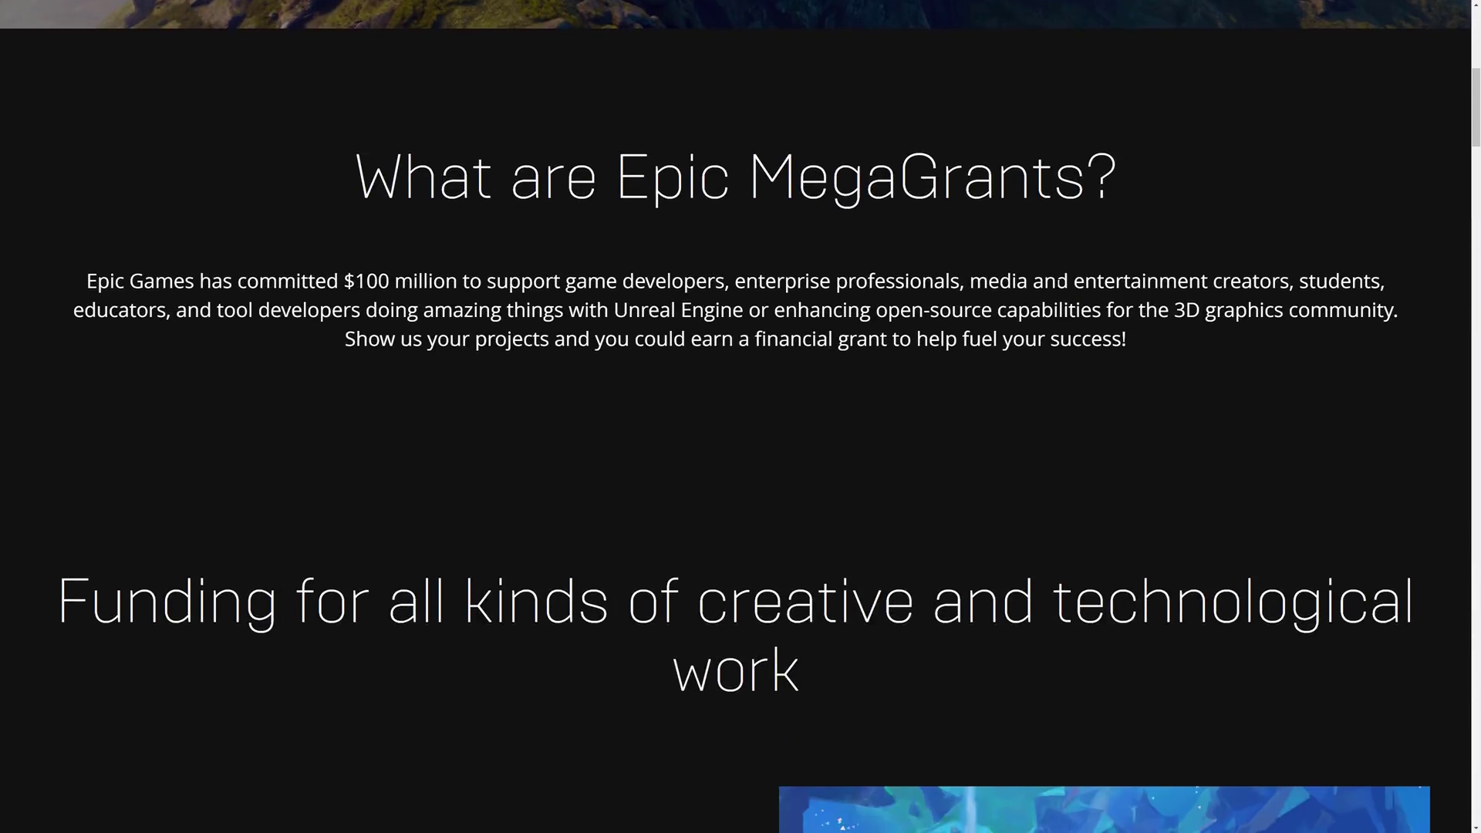
scroll(down, 3)
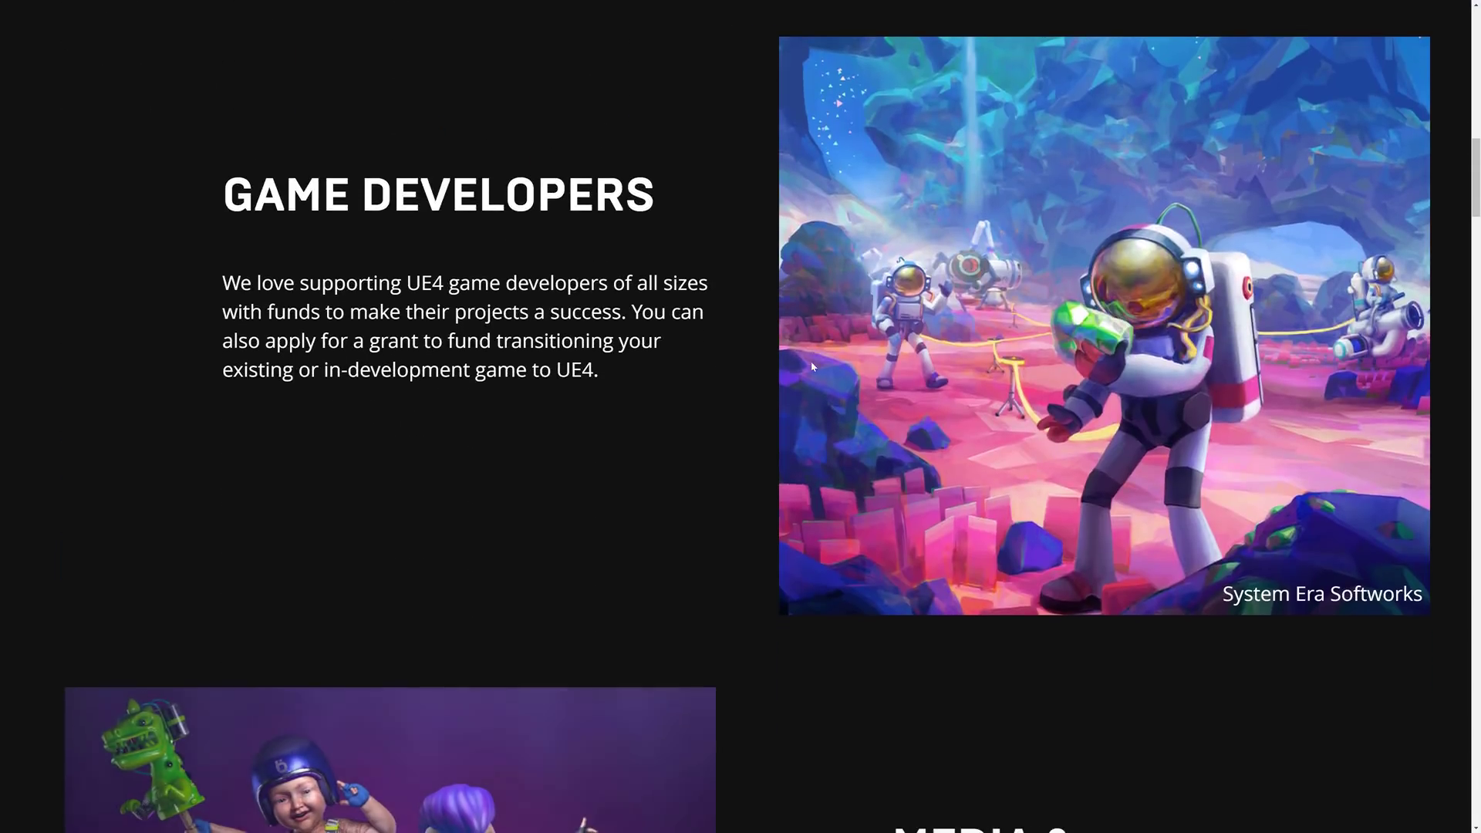
scroll(down, 3)
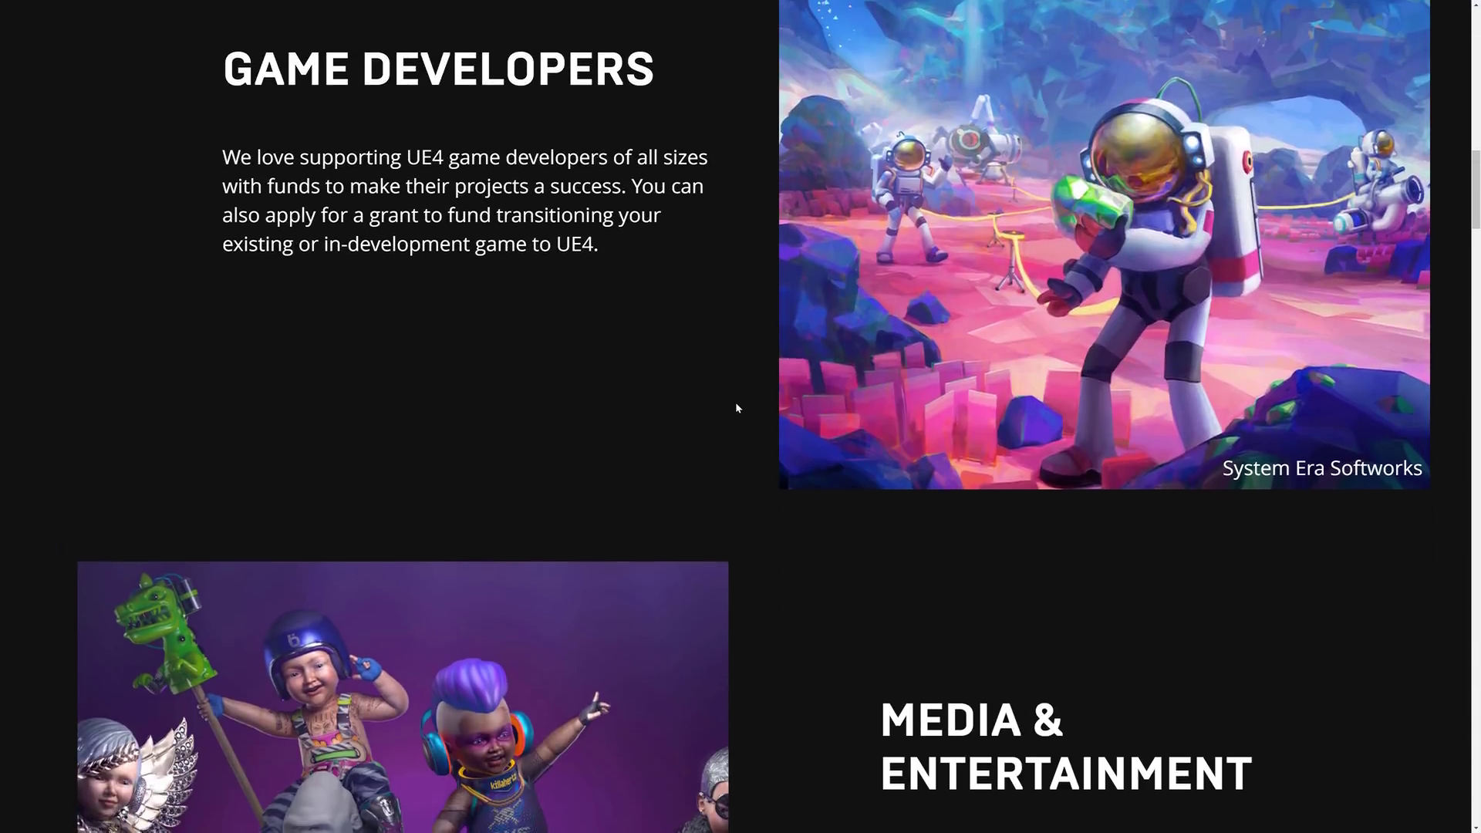
scroll(down, 3)
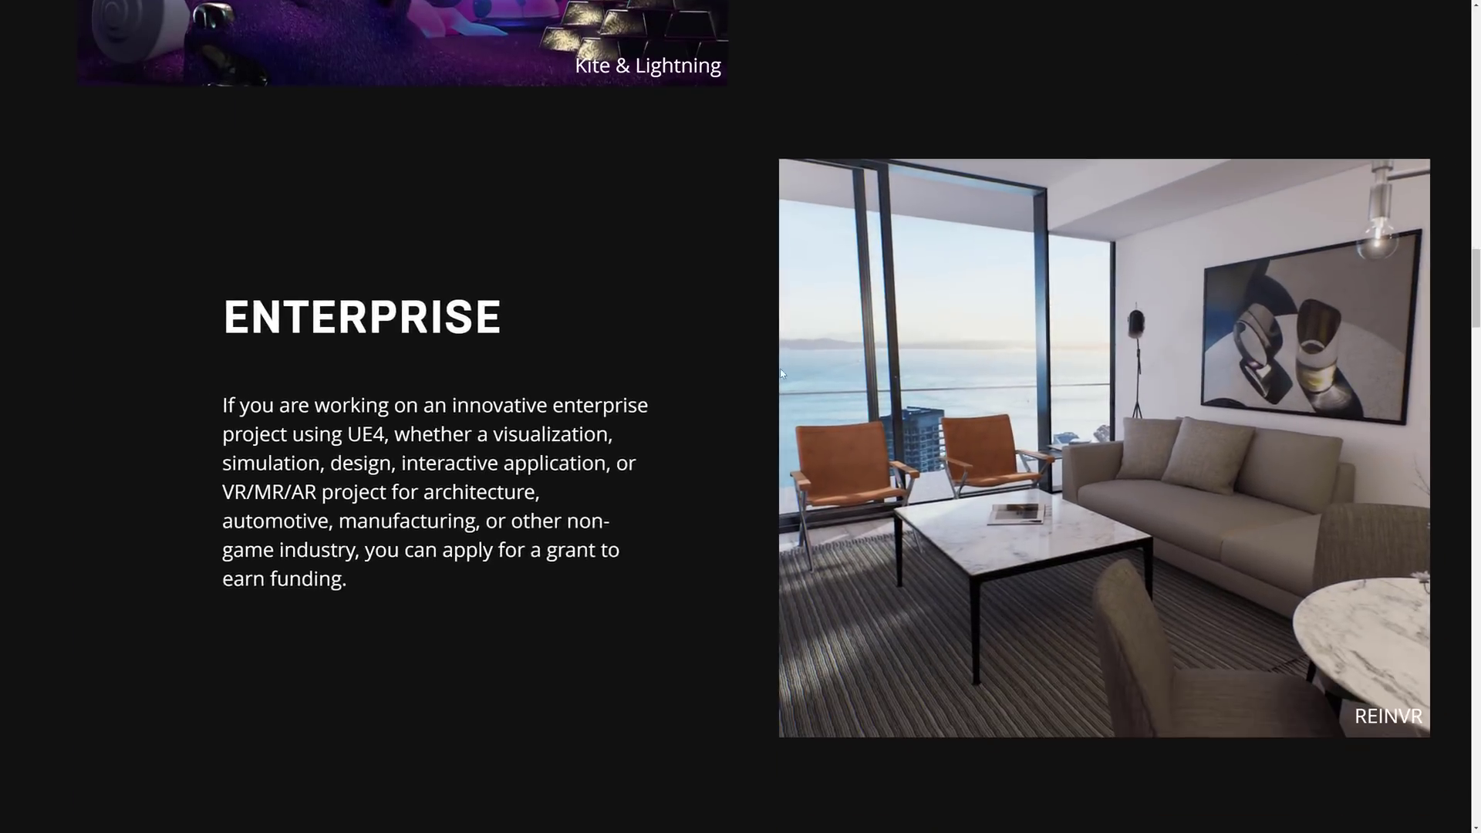
scroll(down, 3)
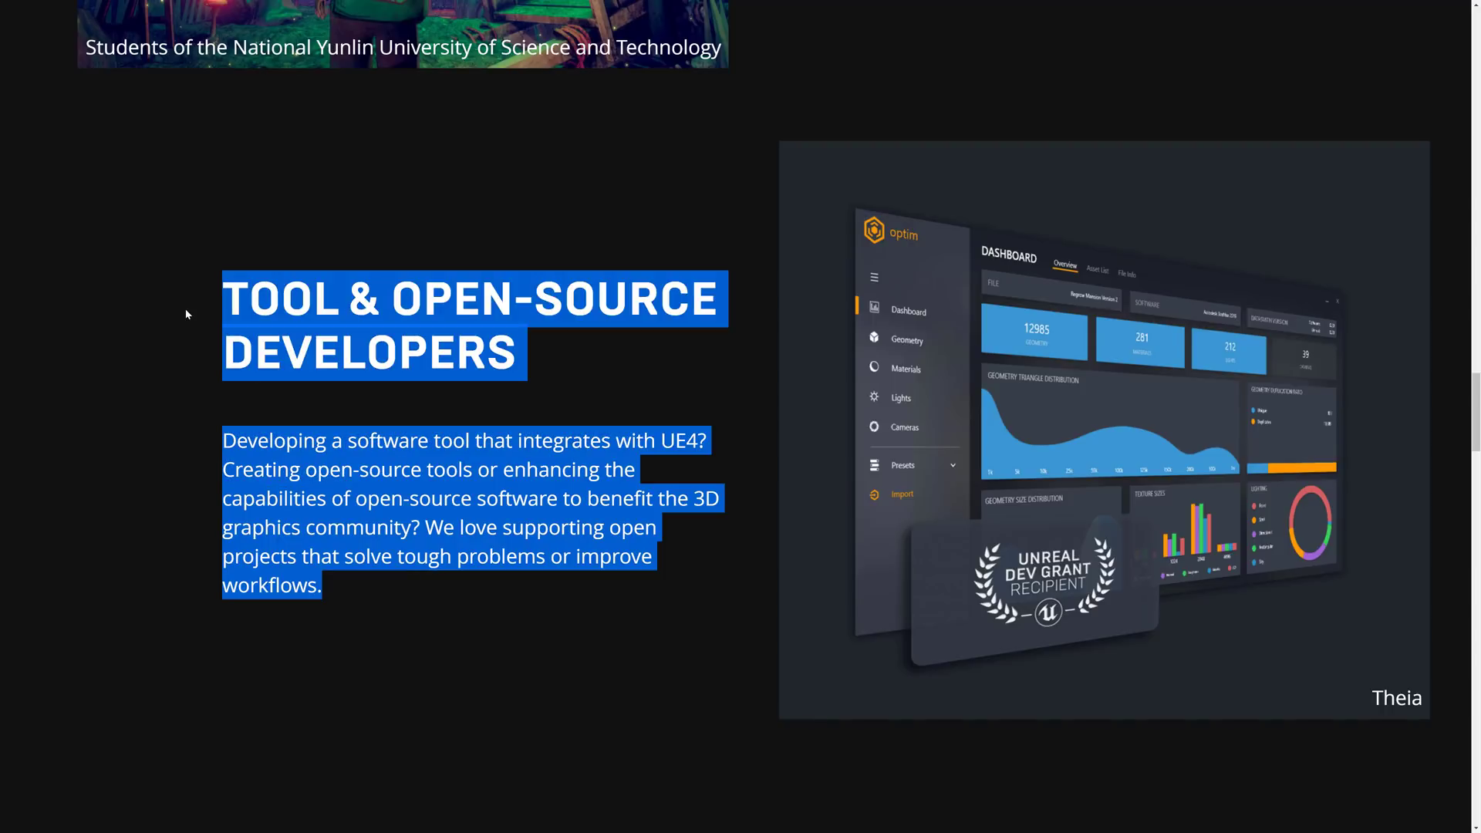
mouse_move(876, 370)
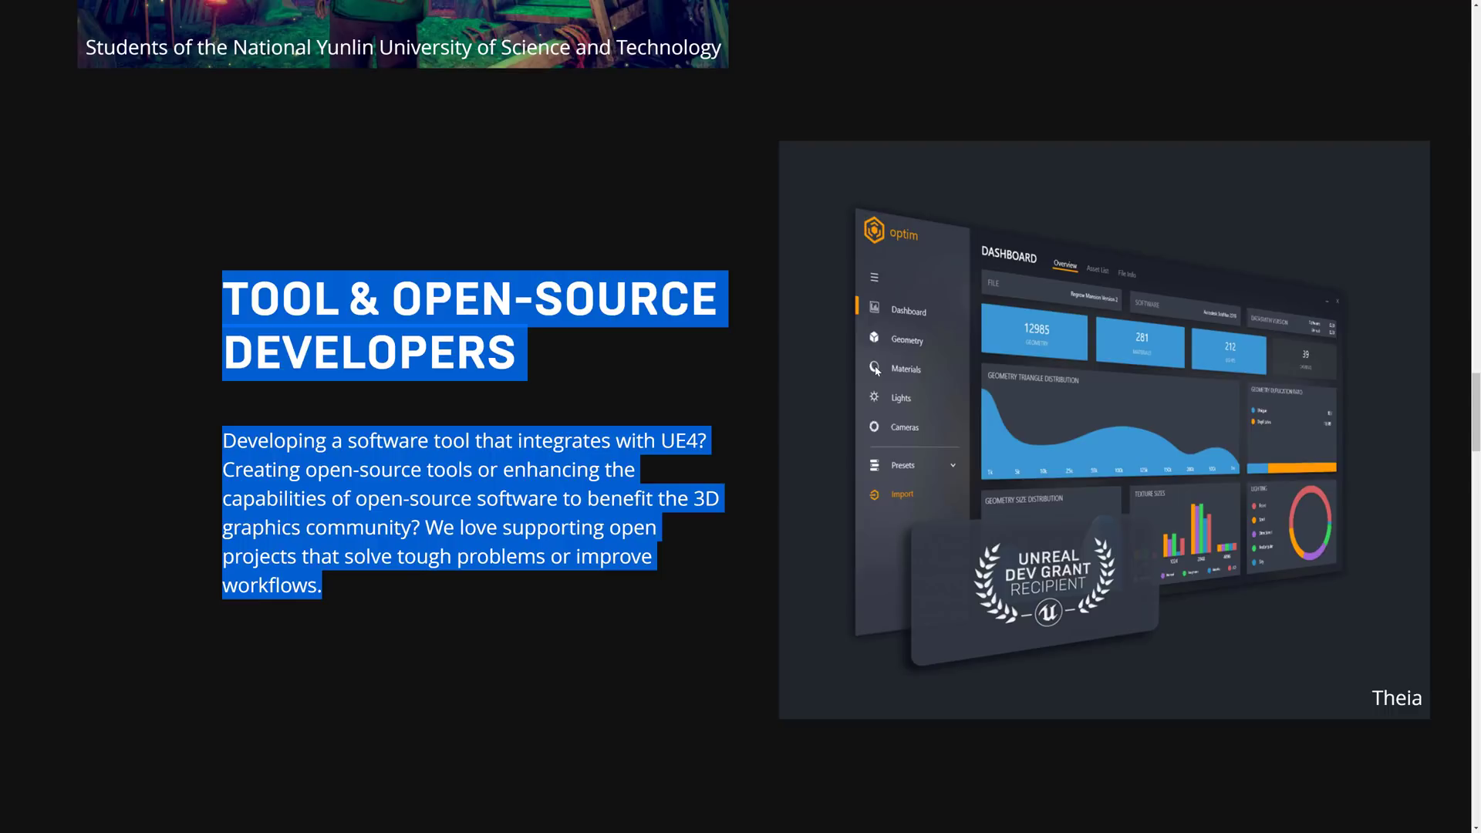
click(502, 179)
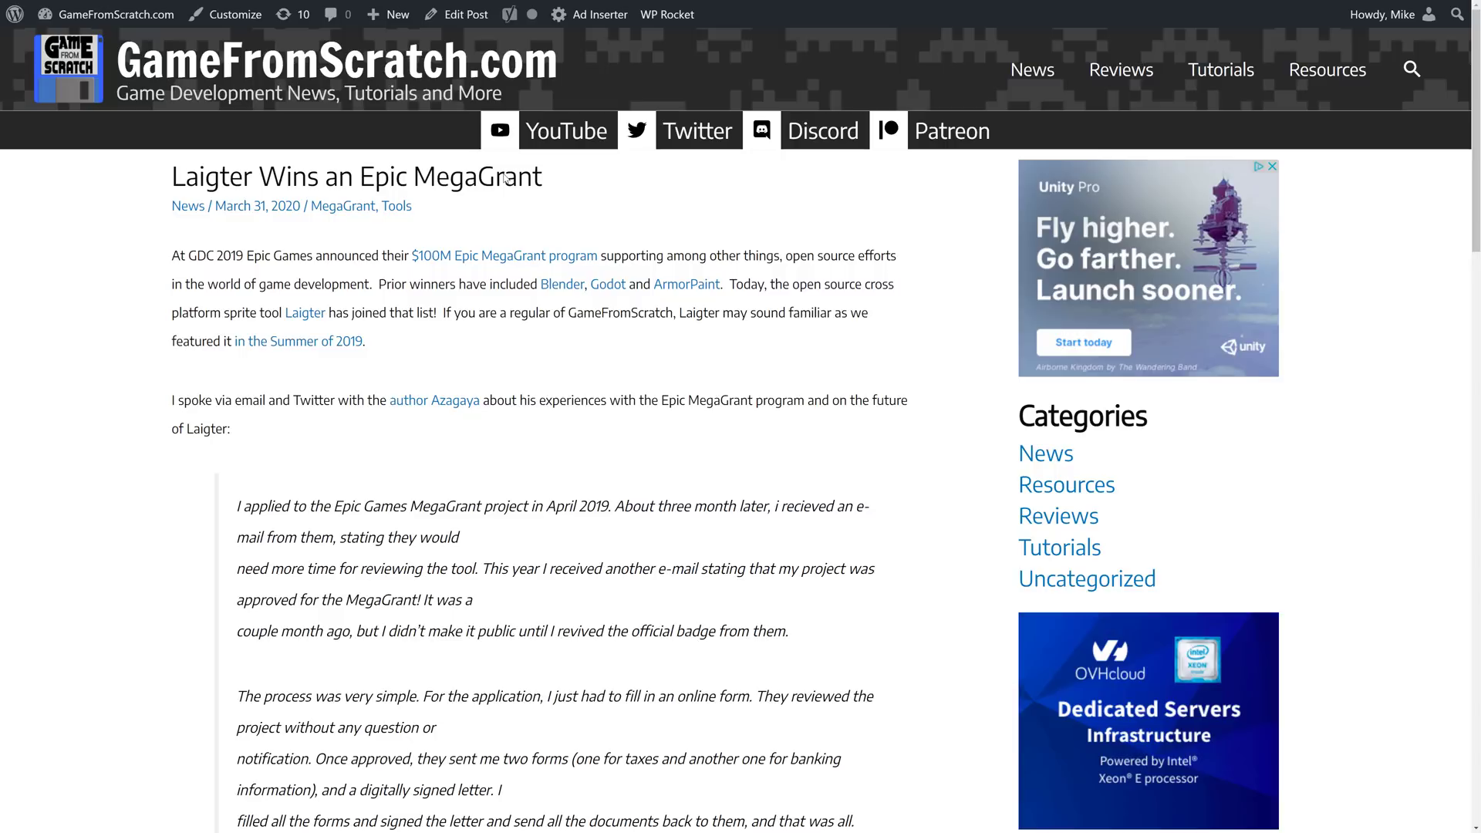
Step: Scroll through the Laigter and Godot MegaGrant articles on GameFromScratch
scroll(down, 3)
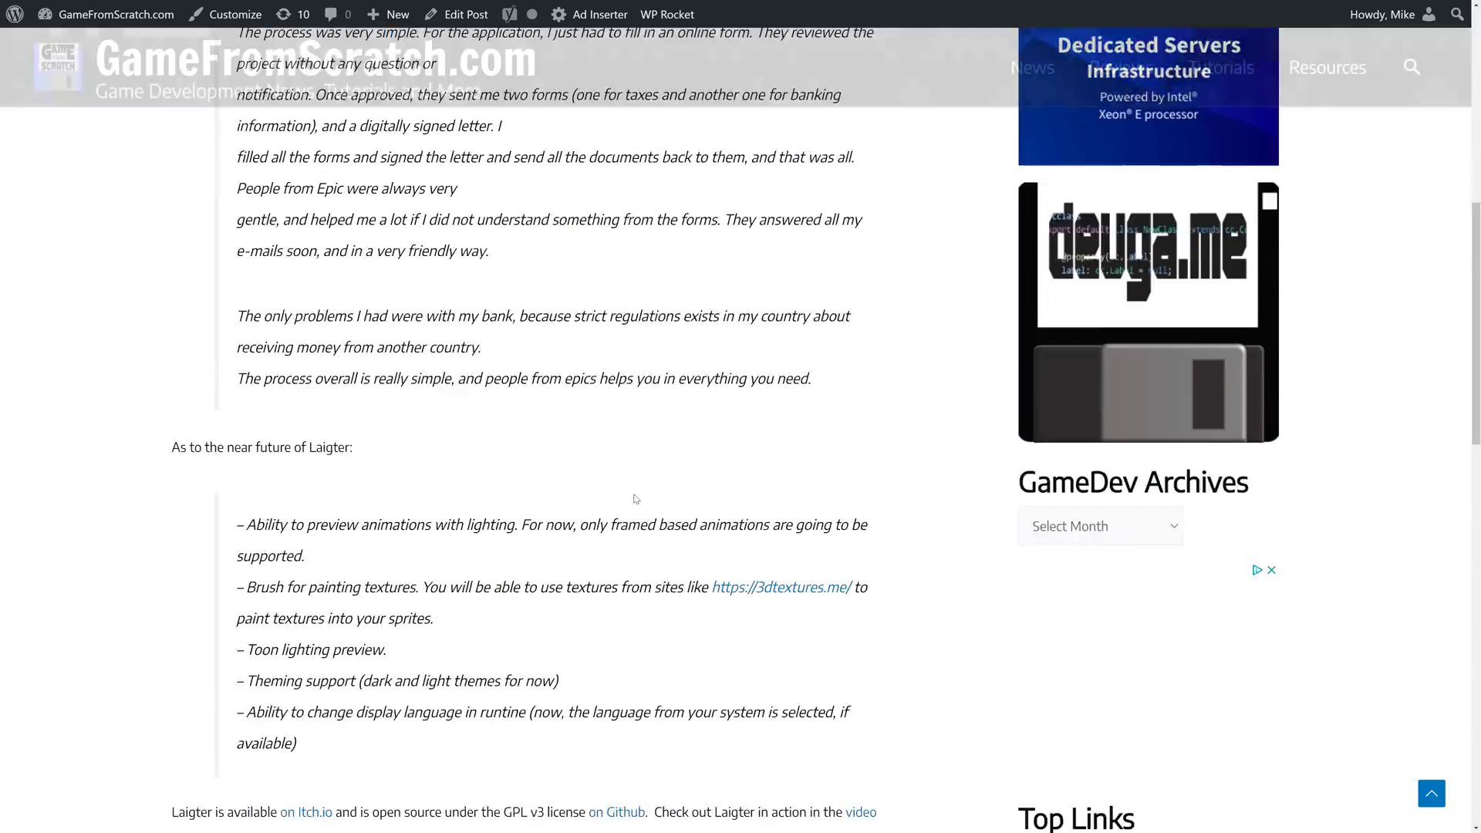
scroll(down, 3)
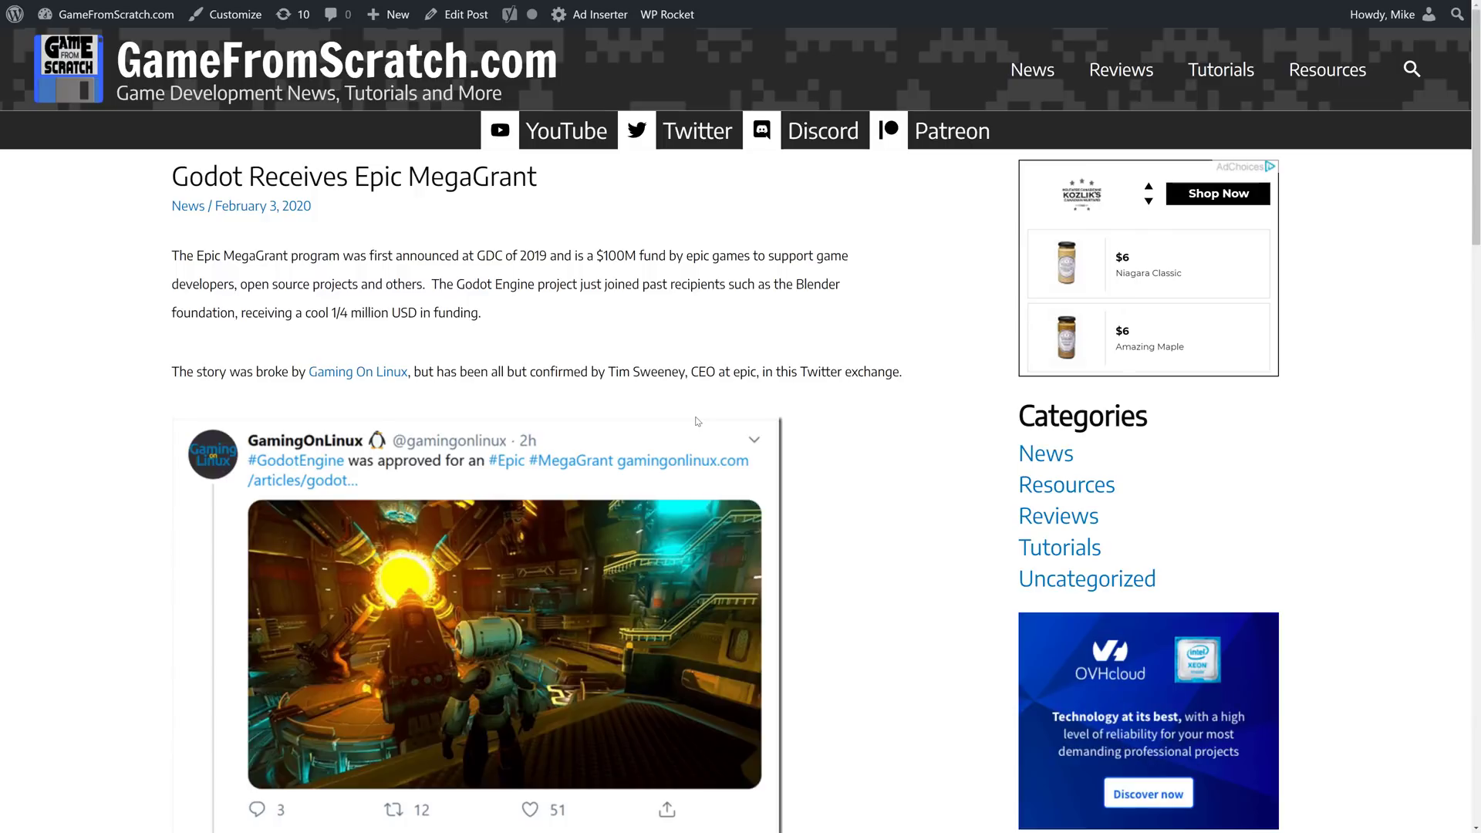
scroll(down, 3)
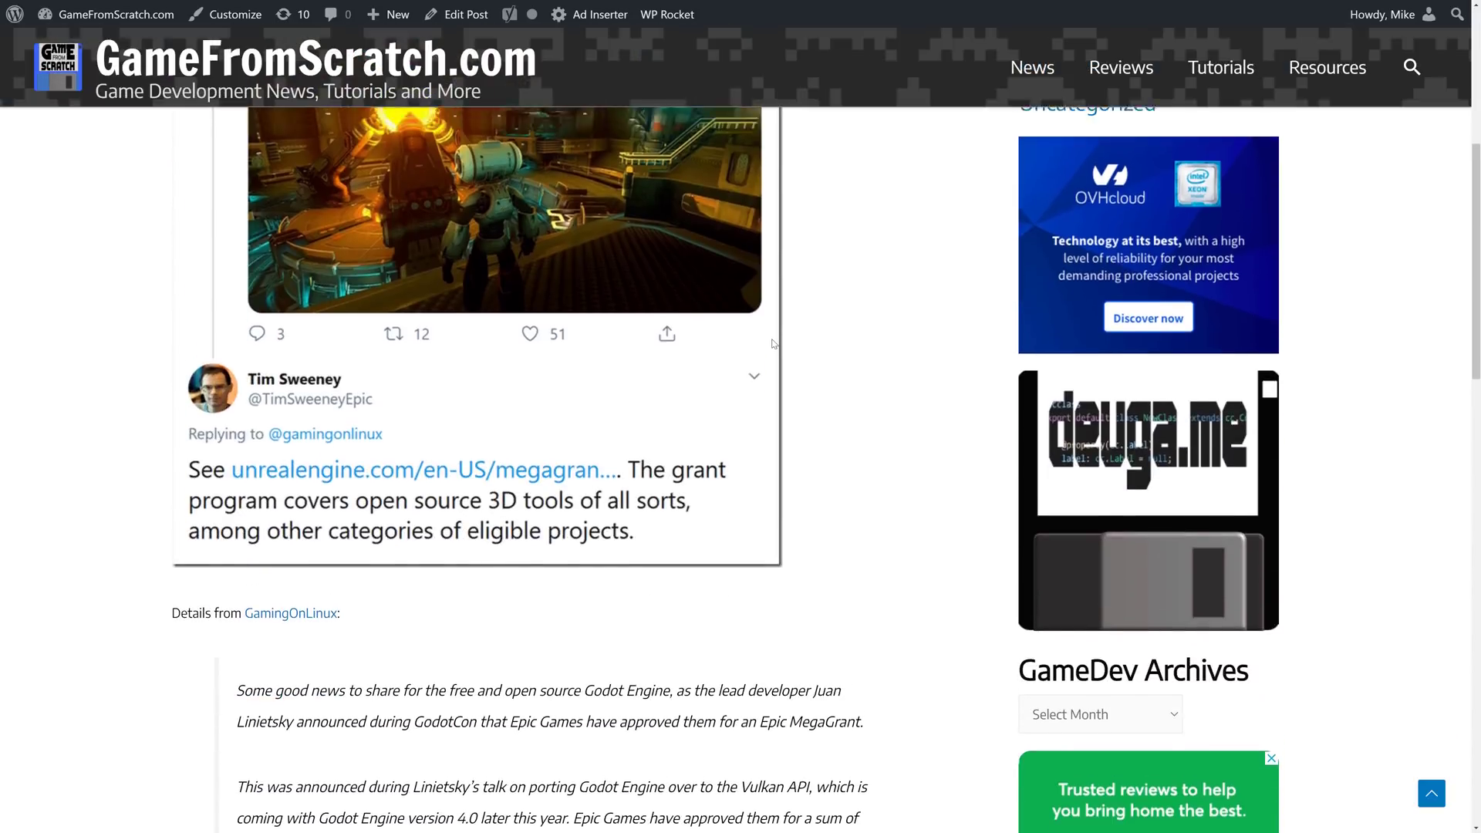
scroll(up, 3)
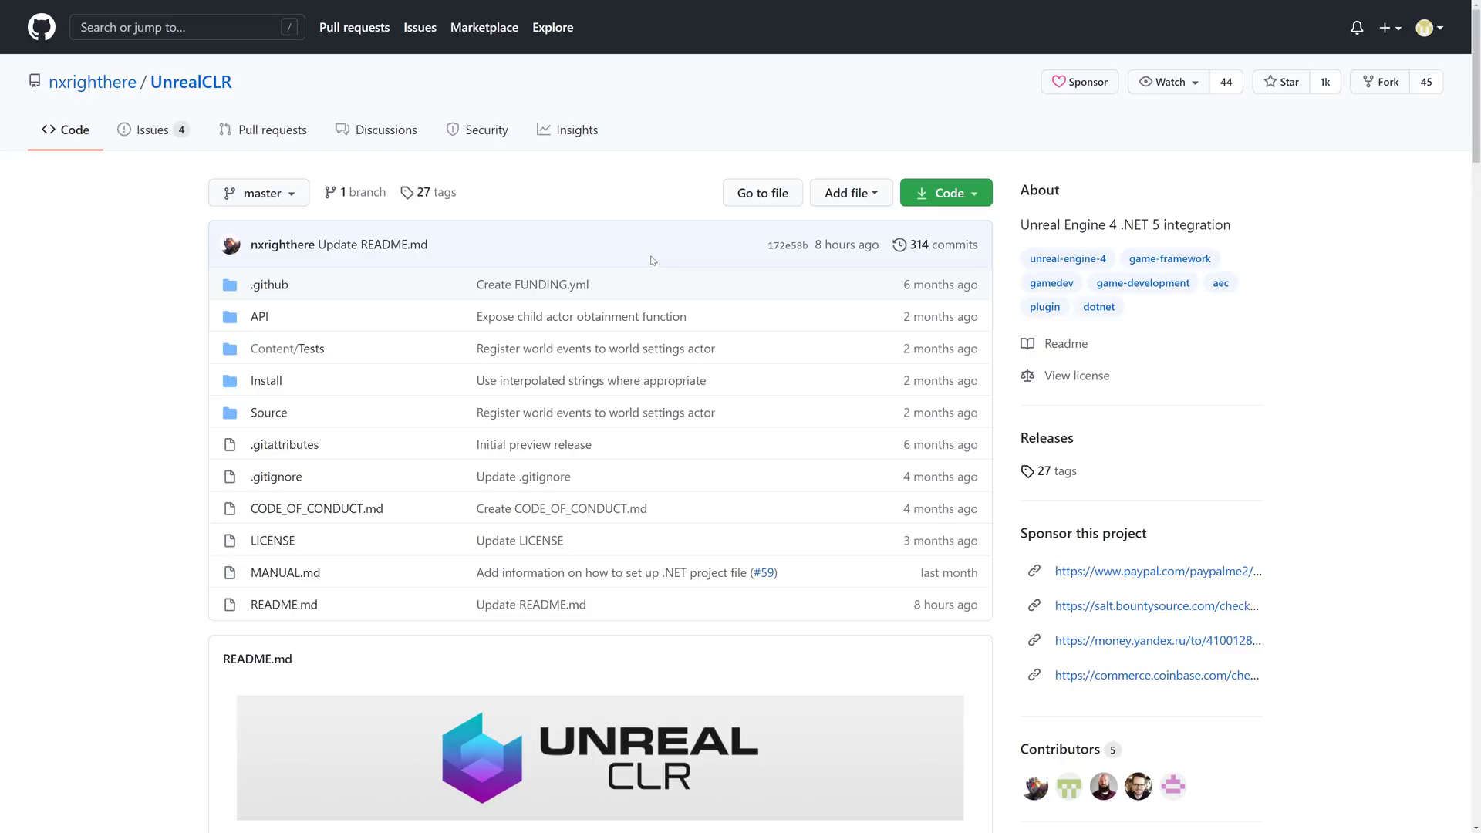
Step: Scroll the UnrealCLR README to its .NET integration description and feature list
scroll(down, 3)
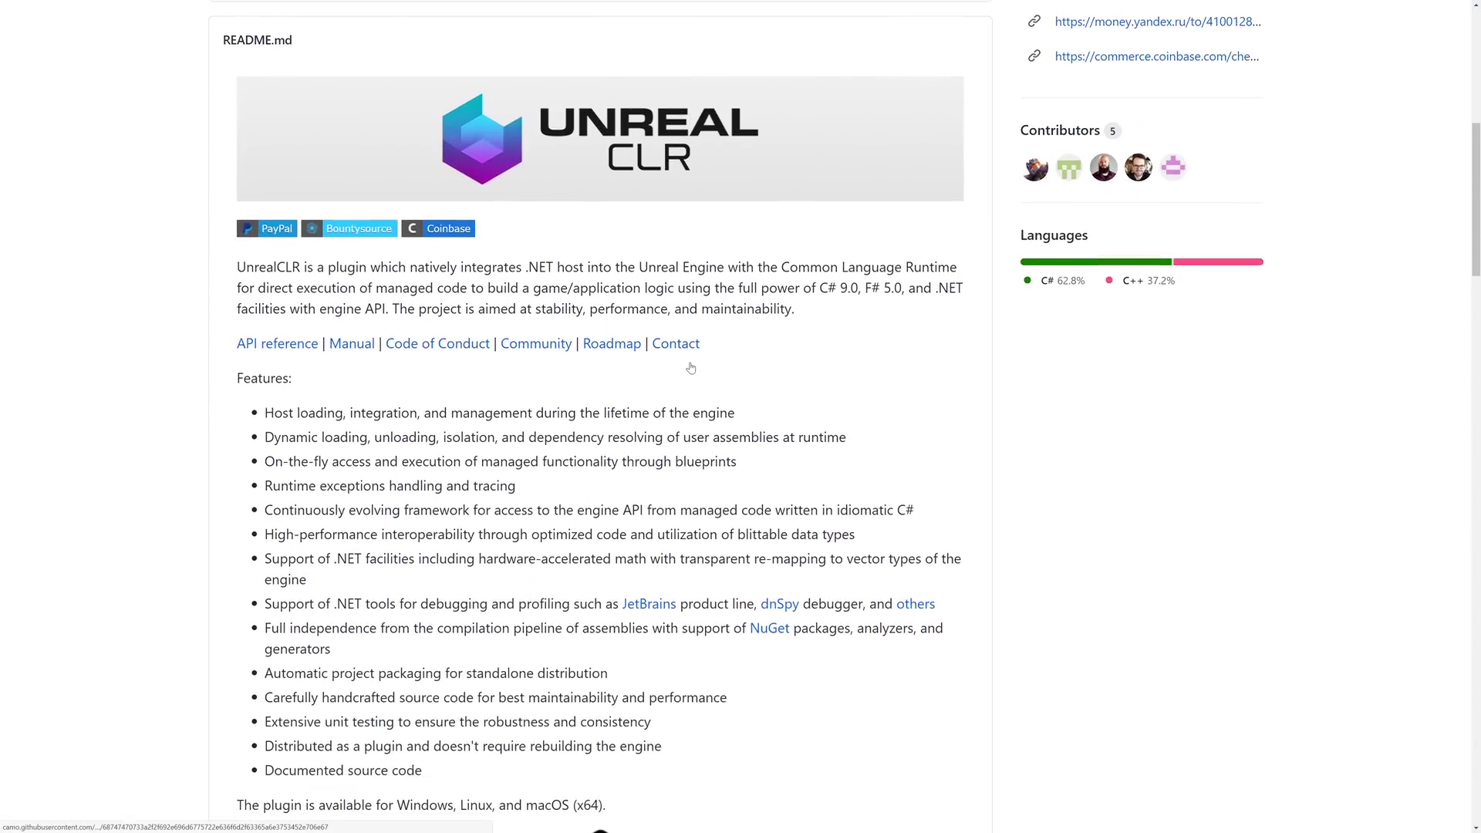
scroll(up, 3)
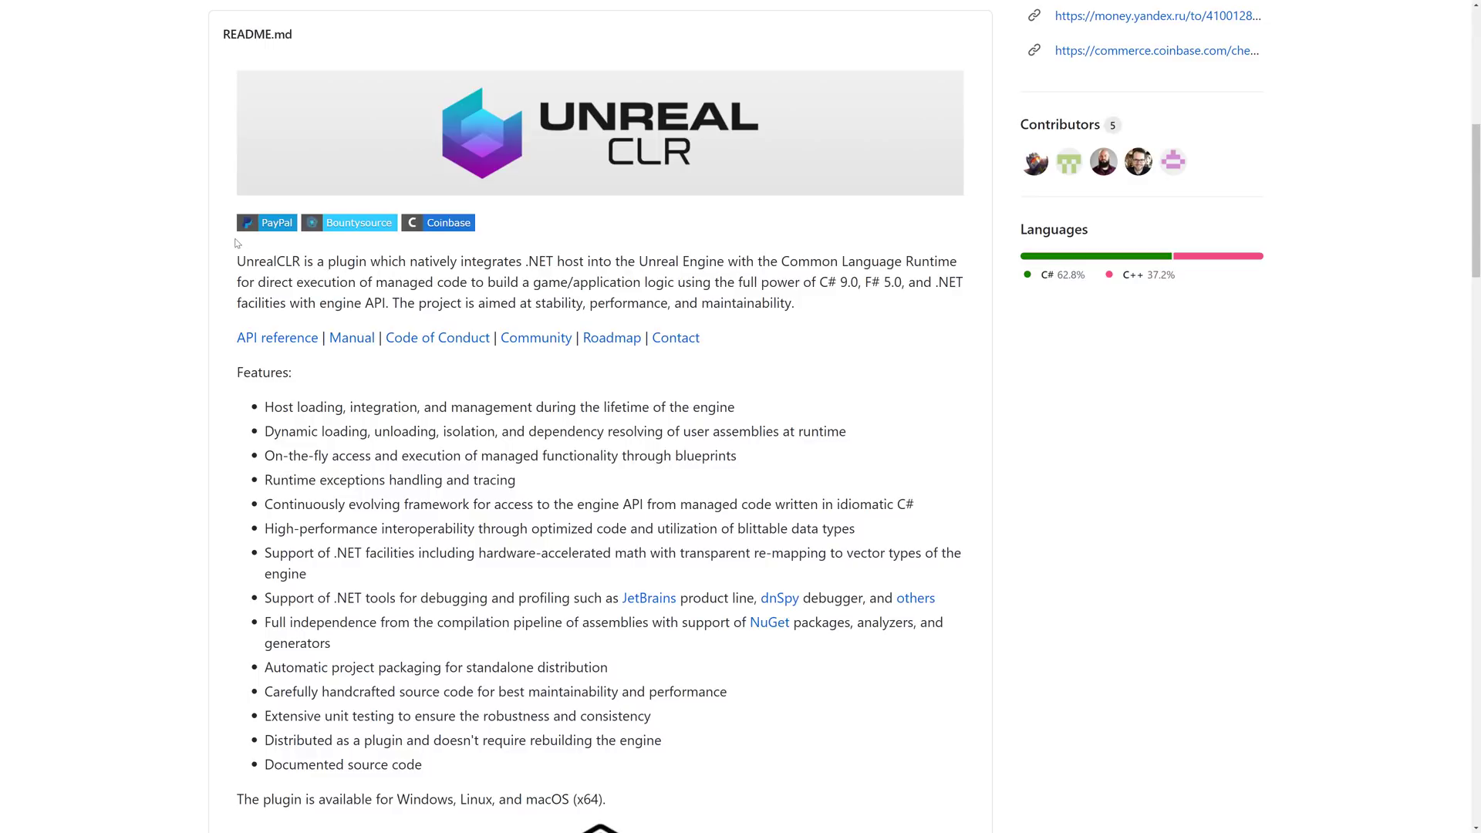
mouse_move(674, 567)
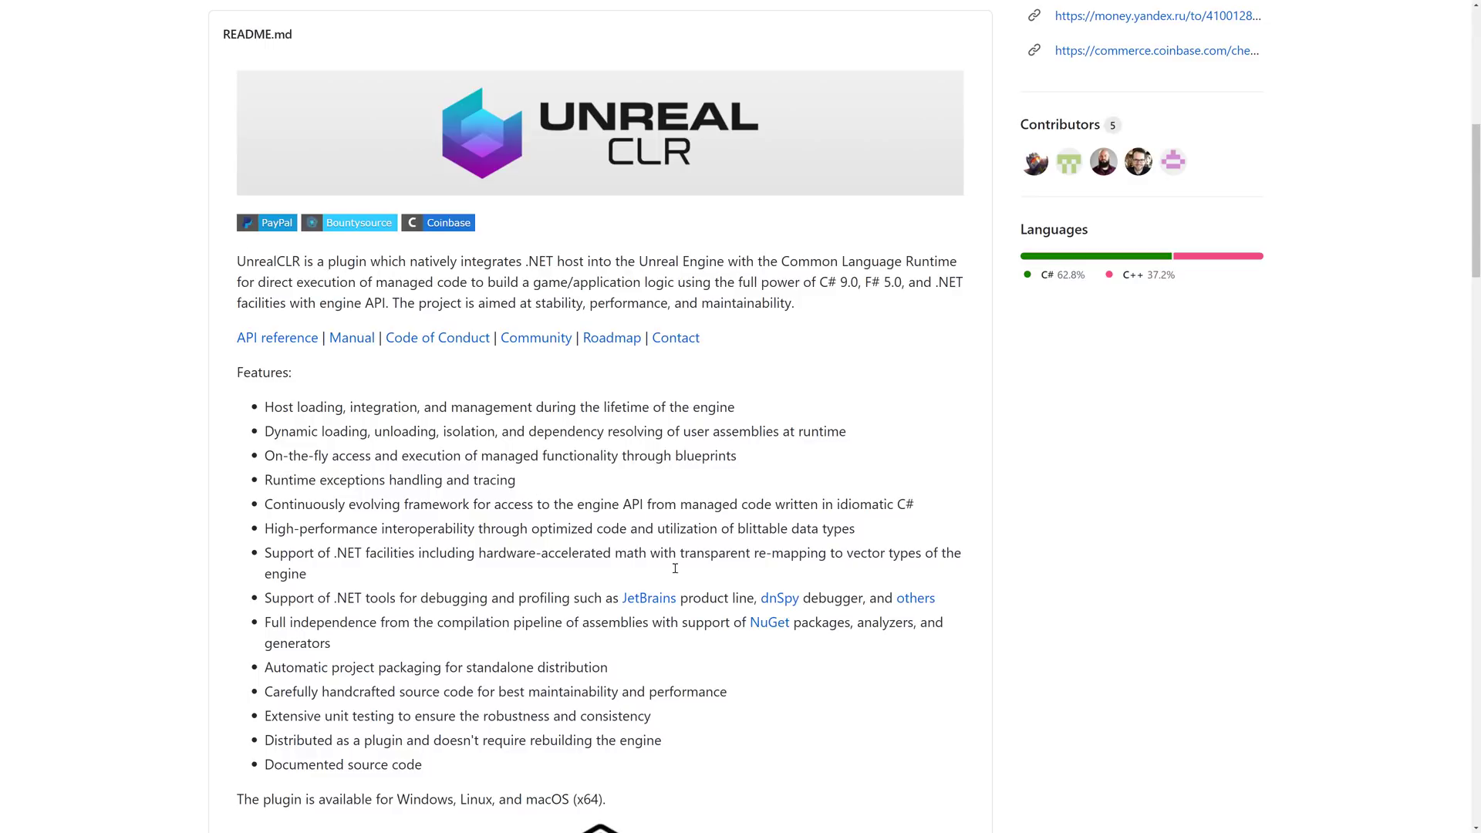
click(1206, 11)
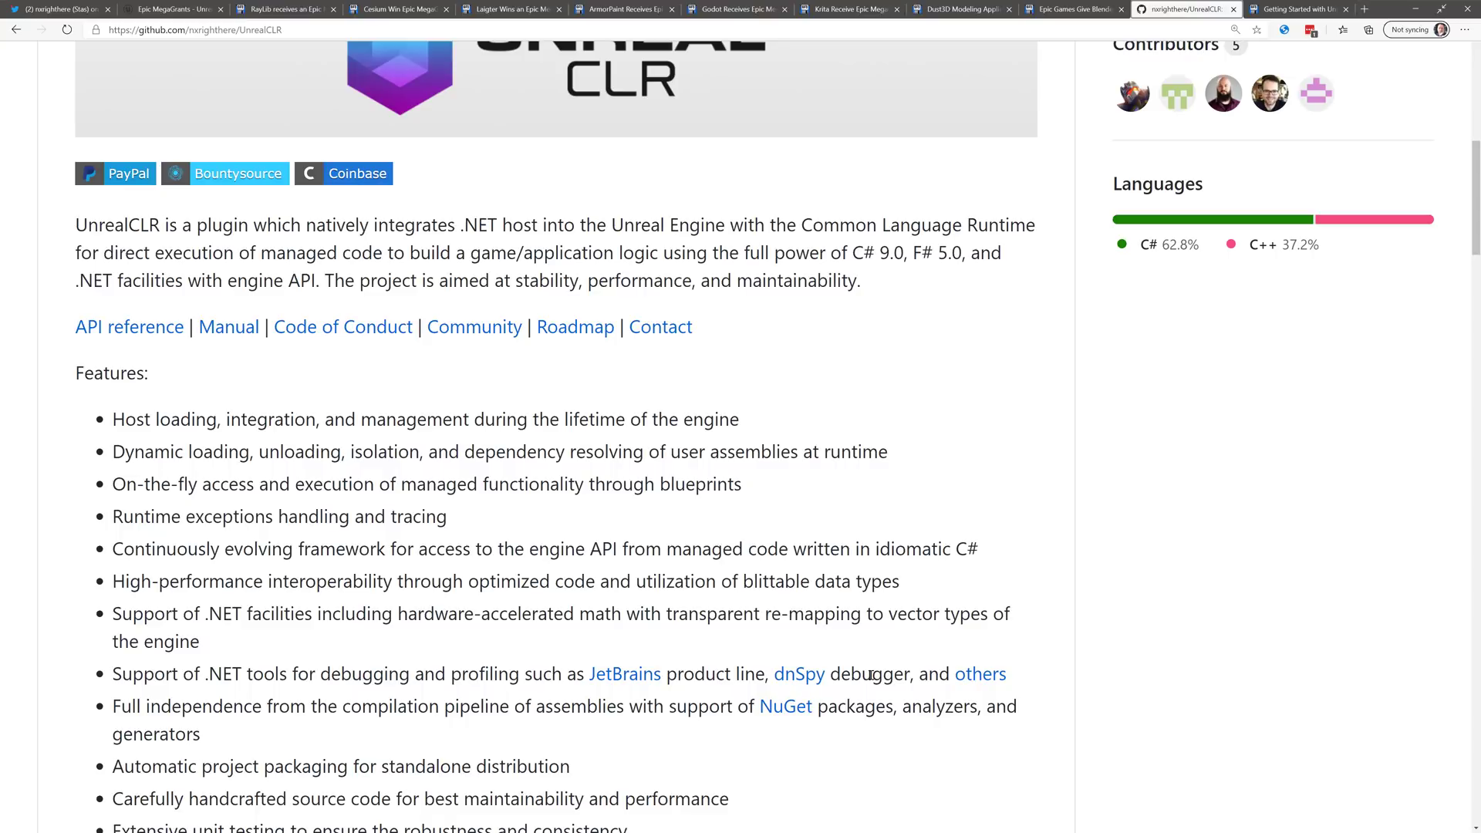
mouse_move(1008, 762)
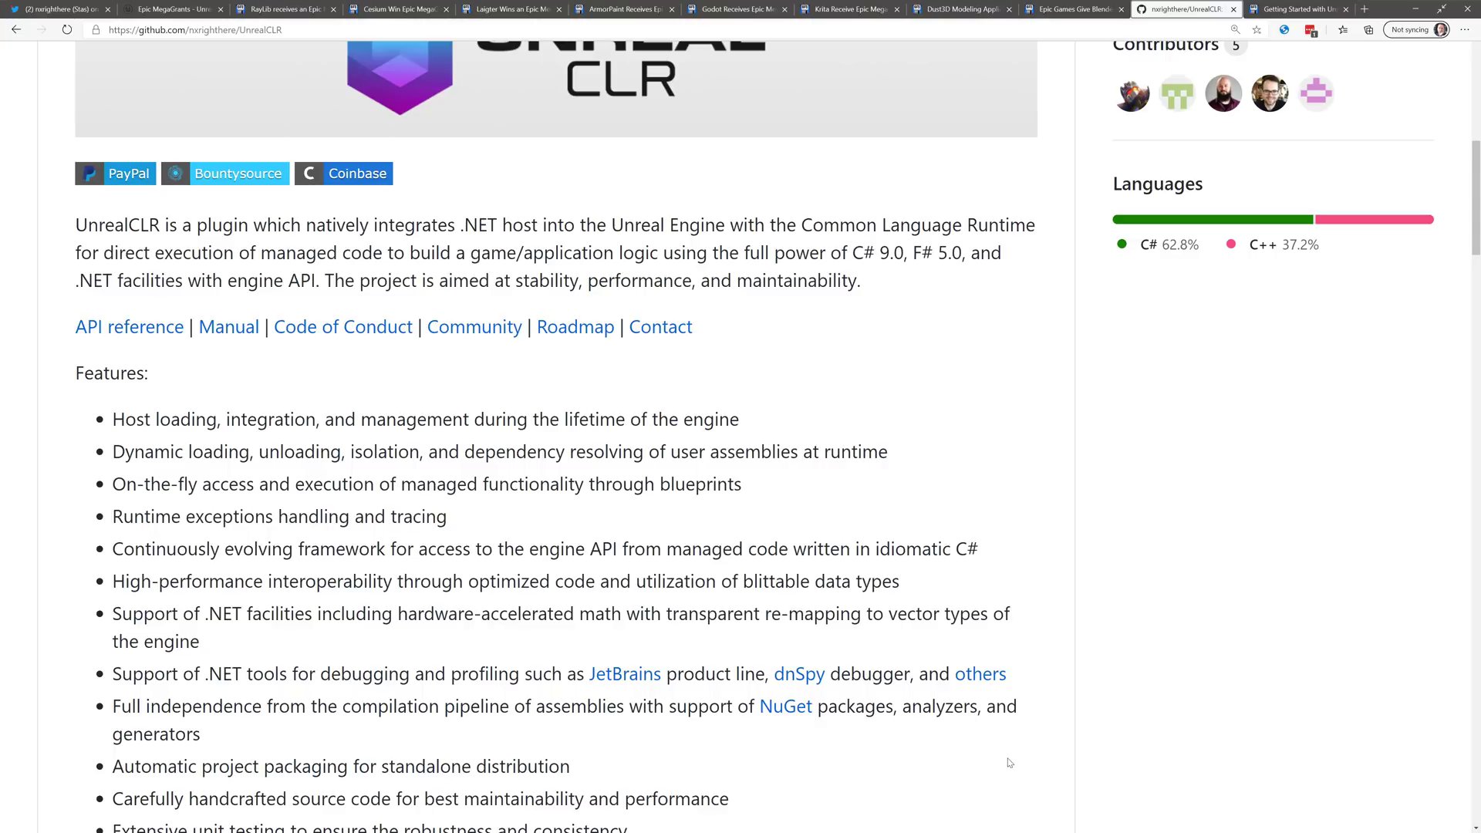
Step: Scroll the README and highlight the supported platforms 'Windows, Linux, and macOS'
scroll(down, 3)
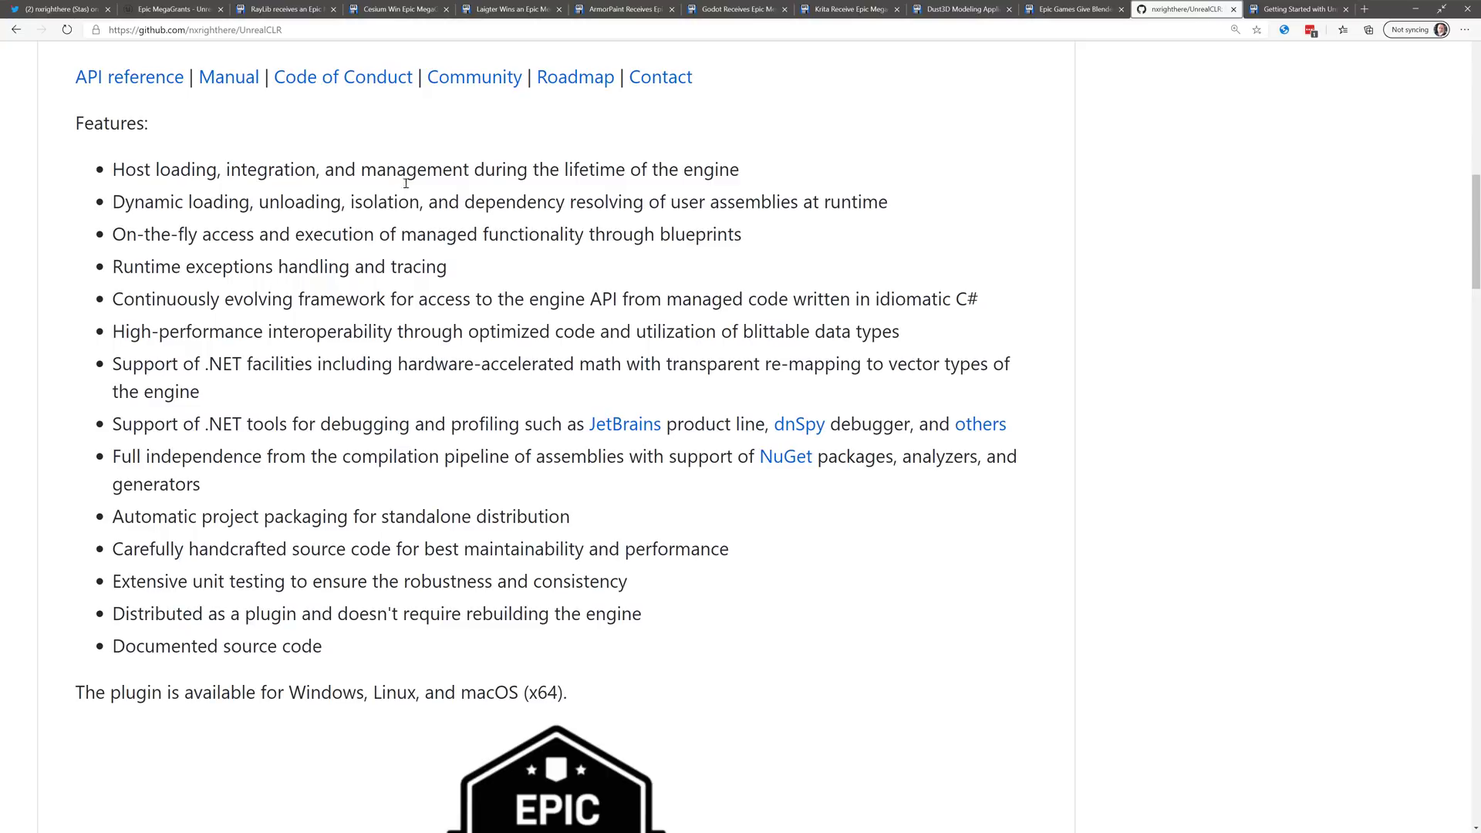
mouse_move(183, 256)
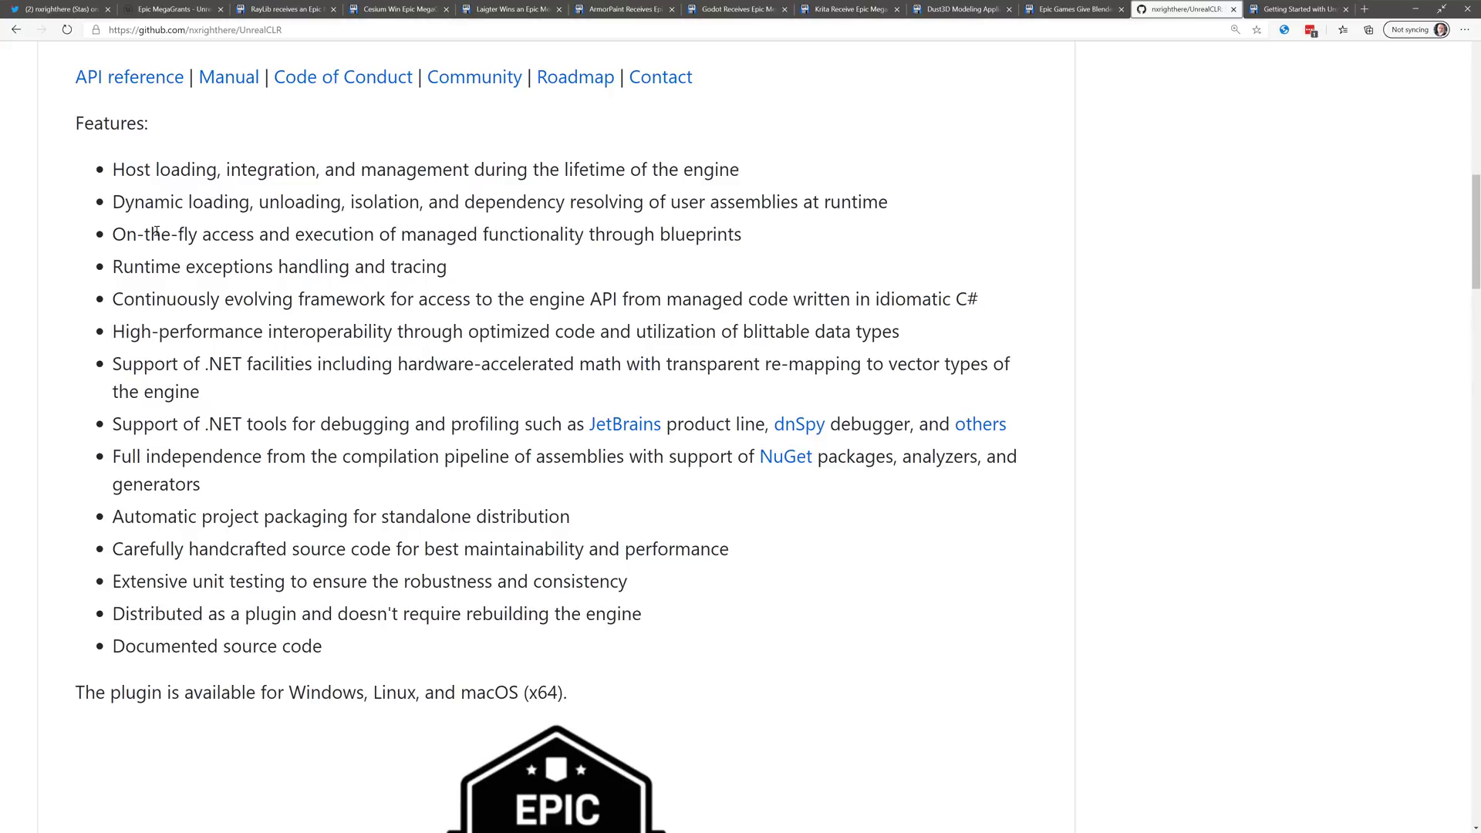
mouse_move(728, 352)
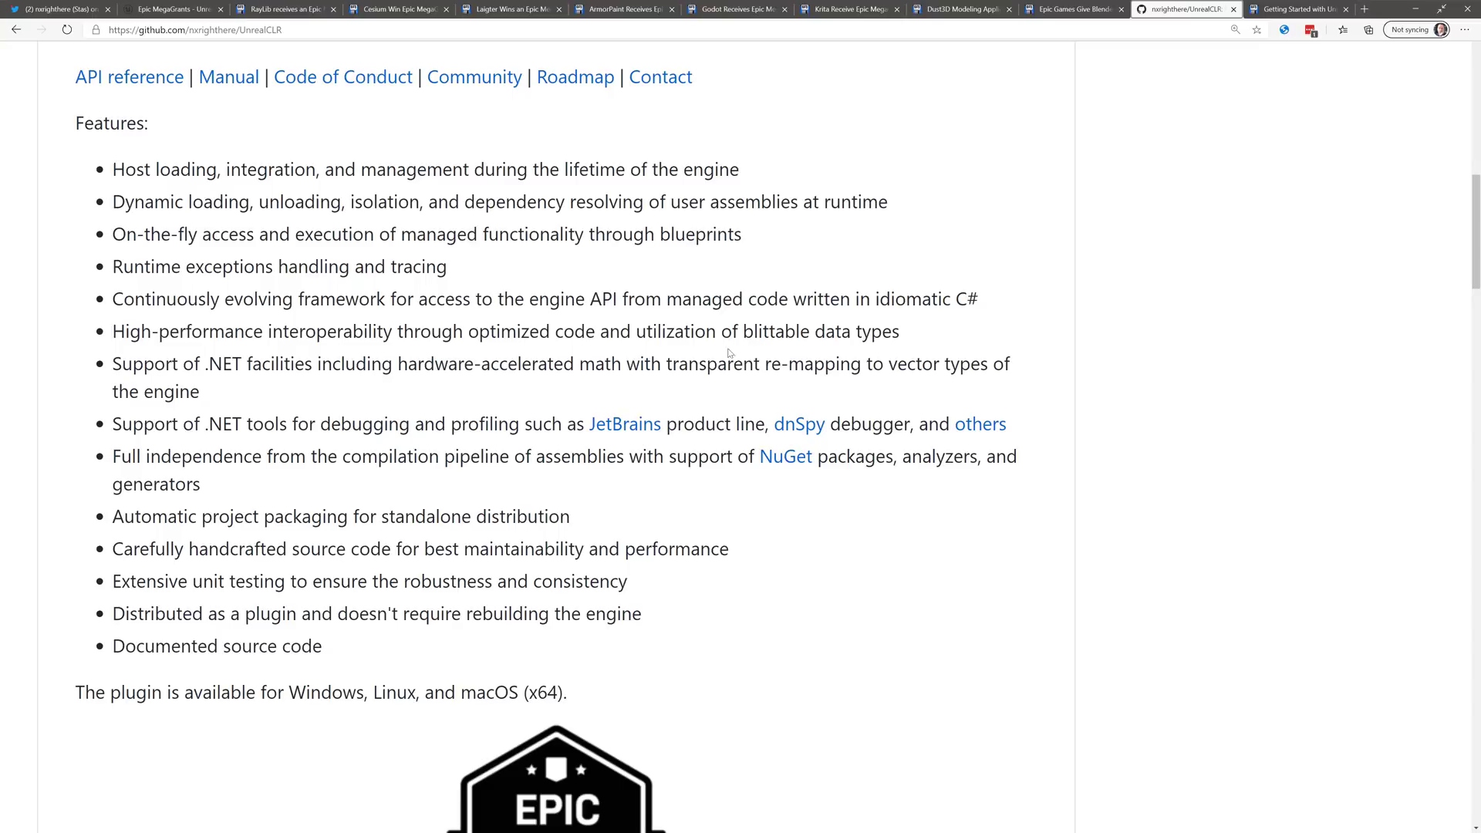
mouse_move(176, 322)
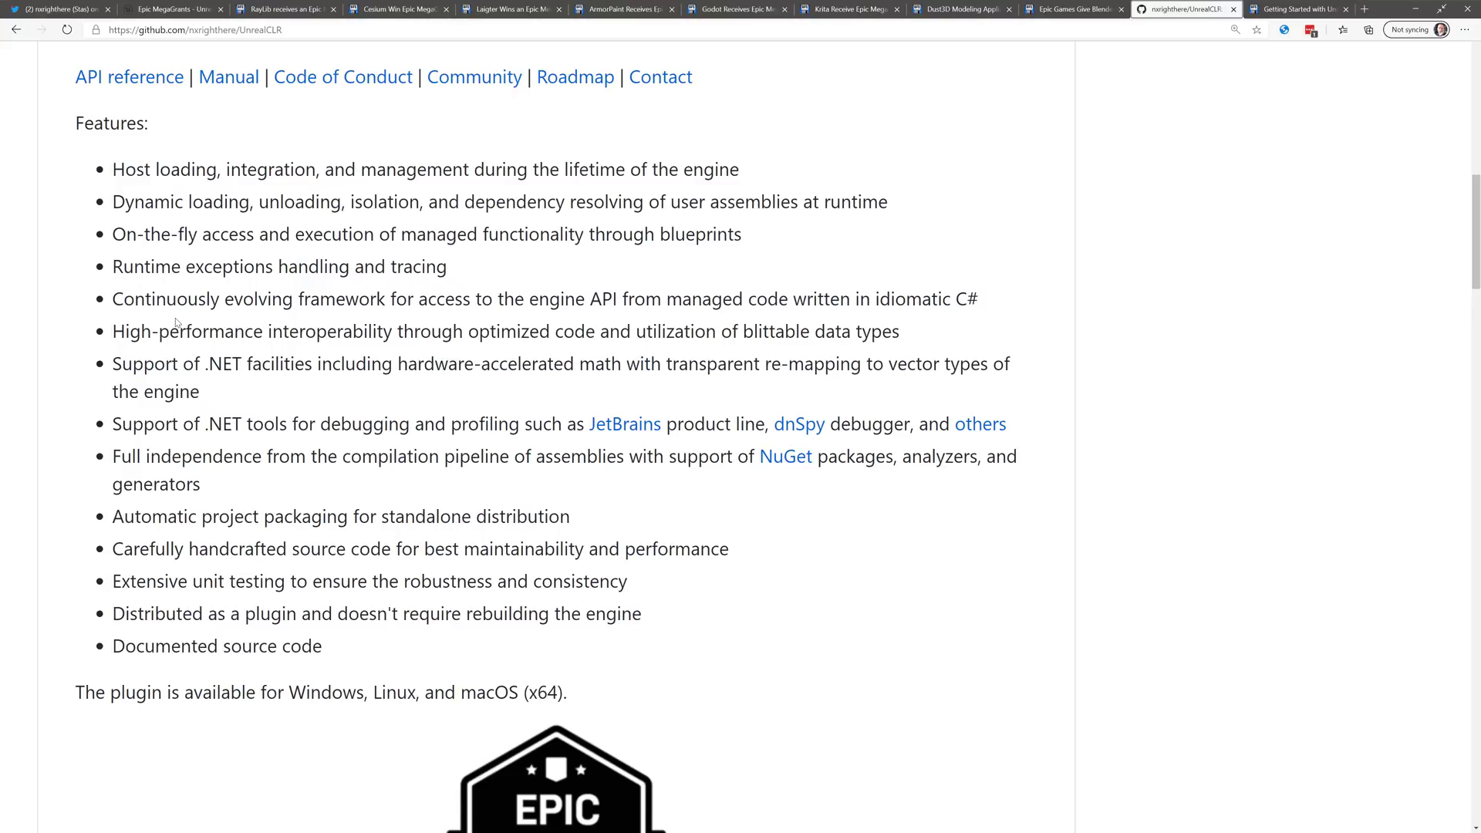
scroll(down, 3)
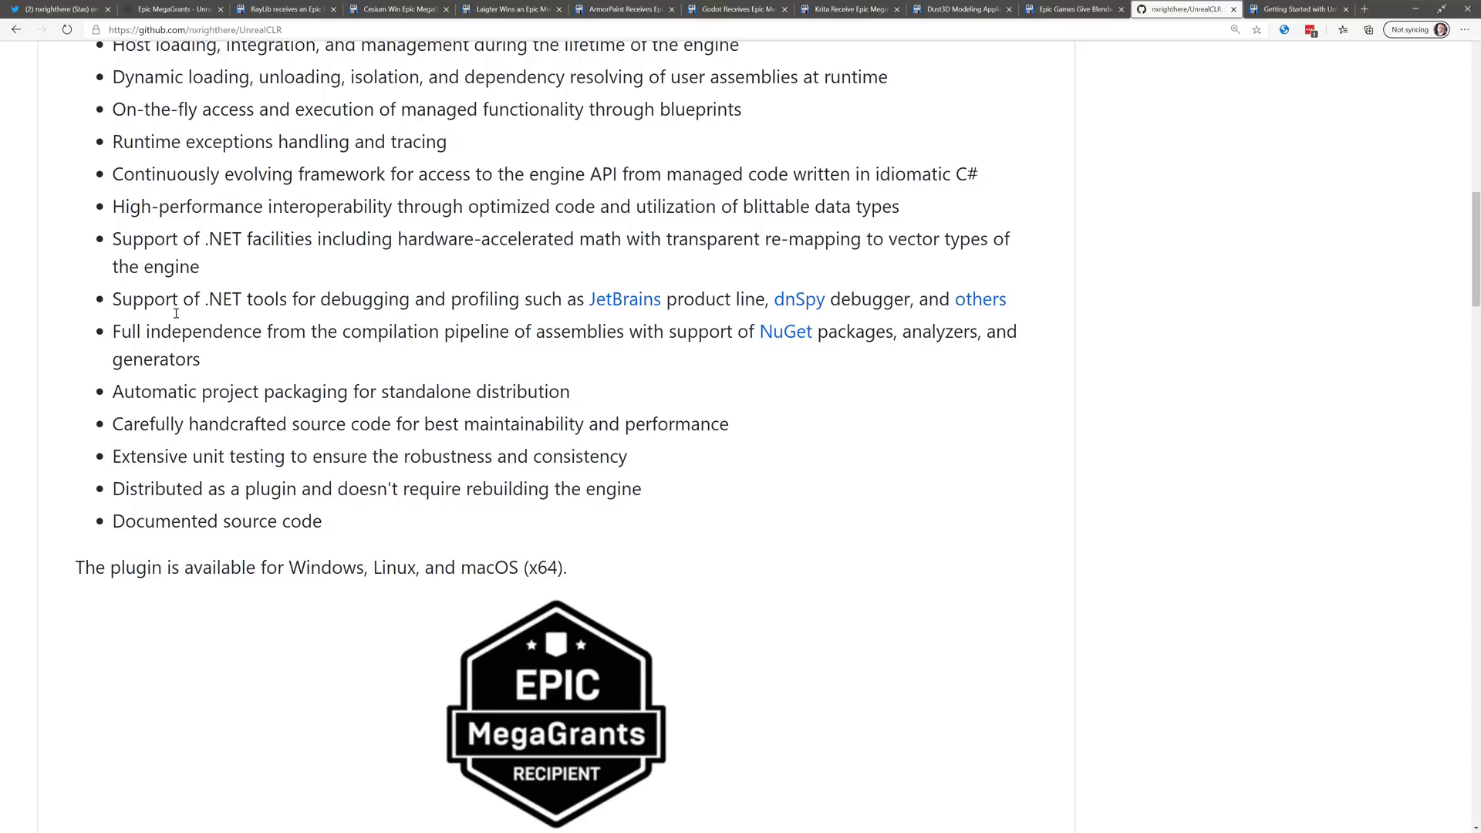
scroll(down, 3)
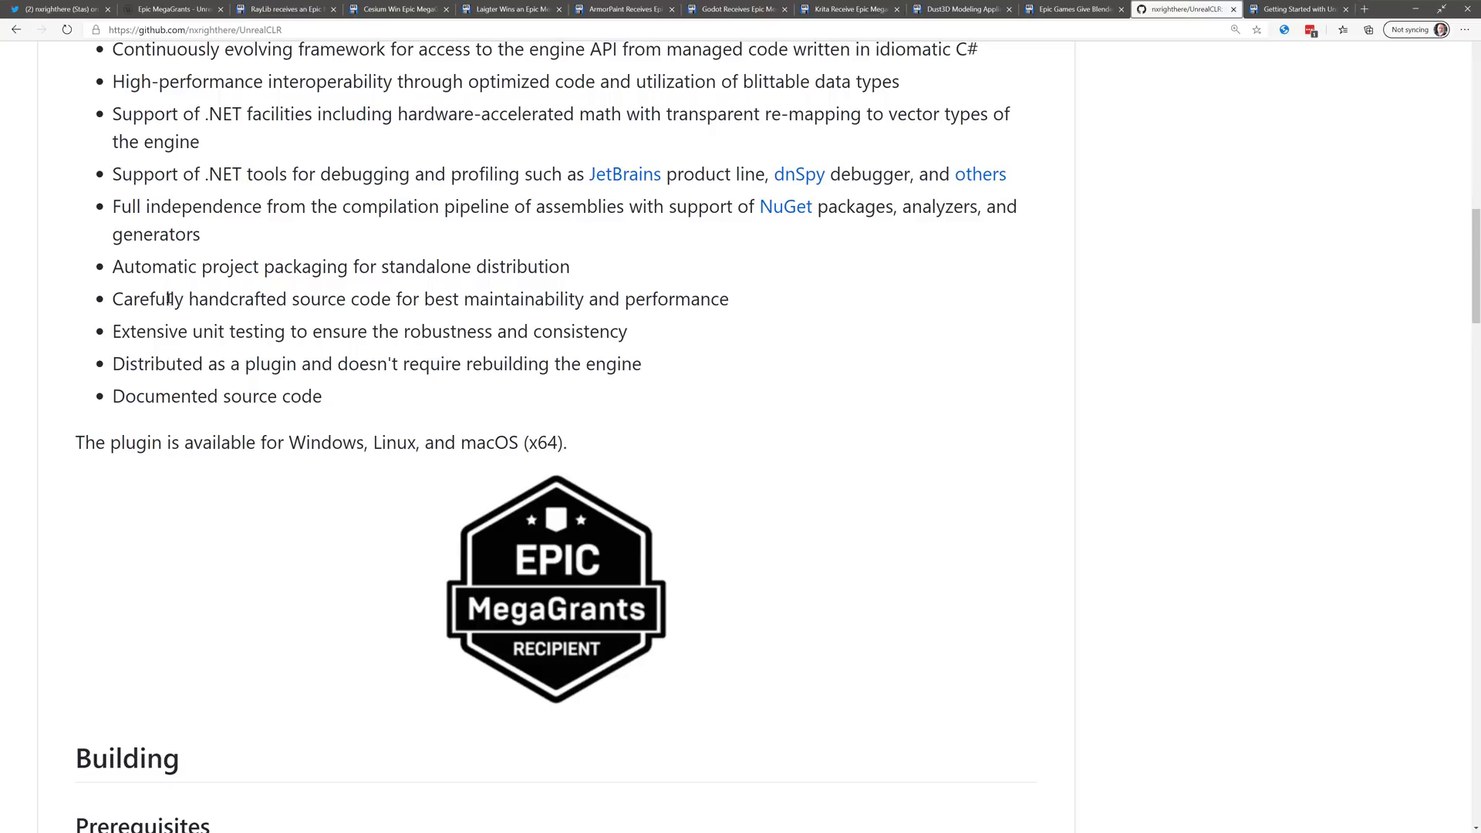
scroll(down, 3)
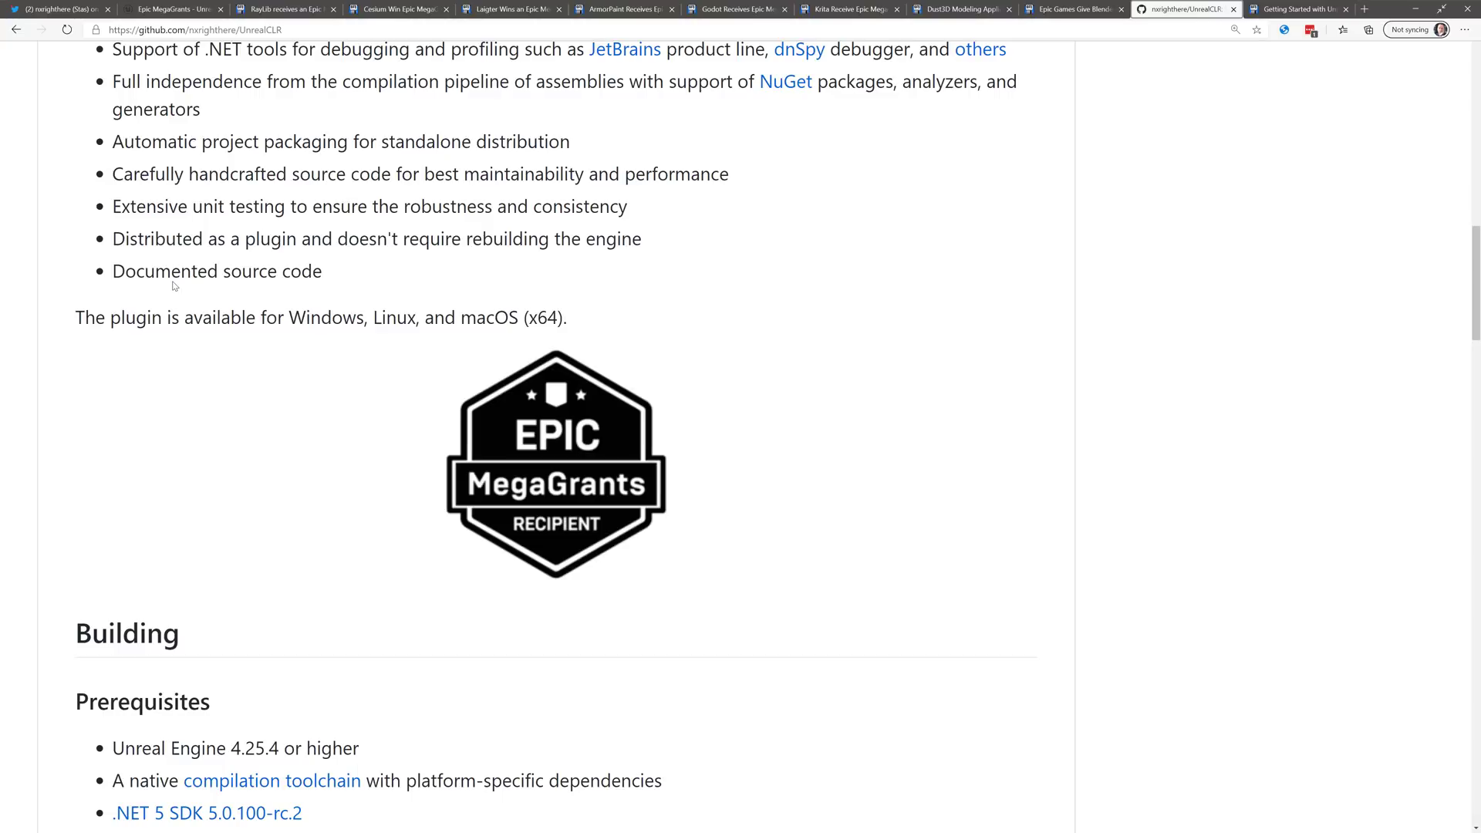
mouse_move(289, 301)
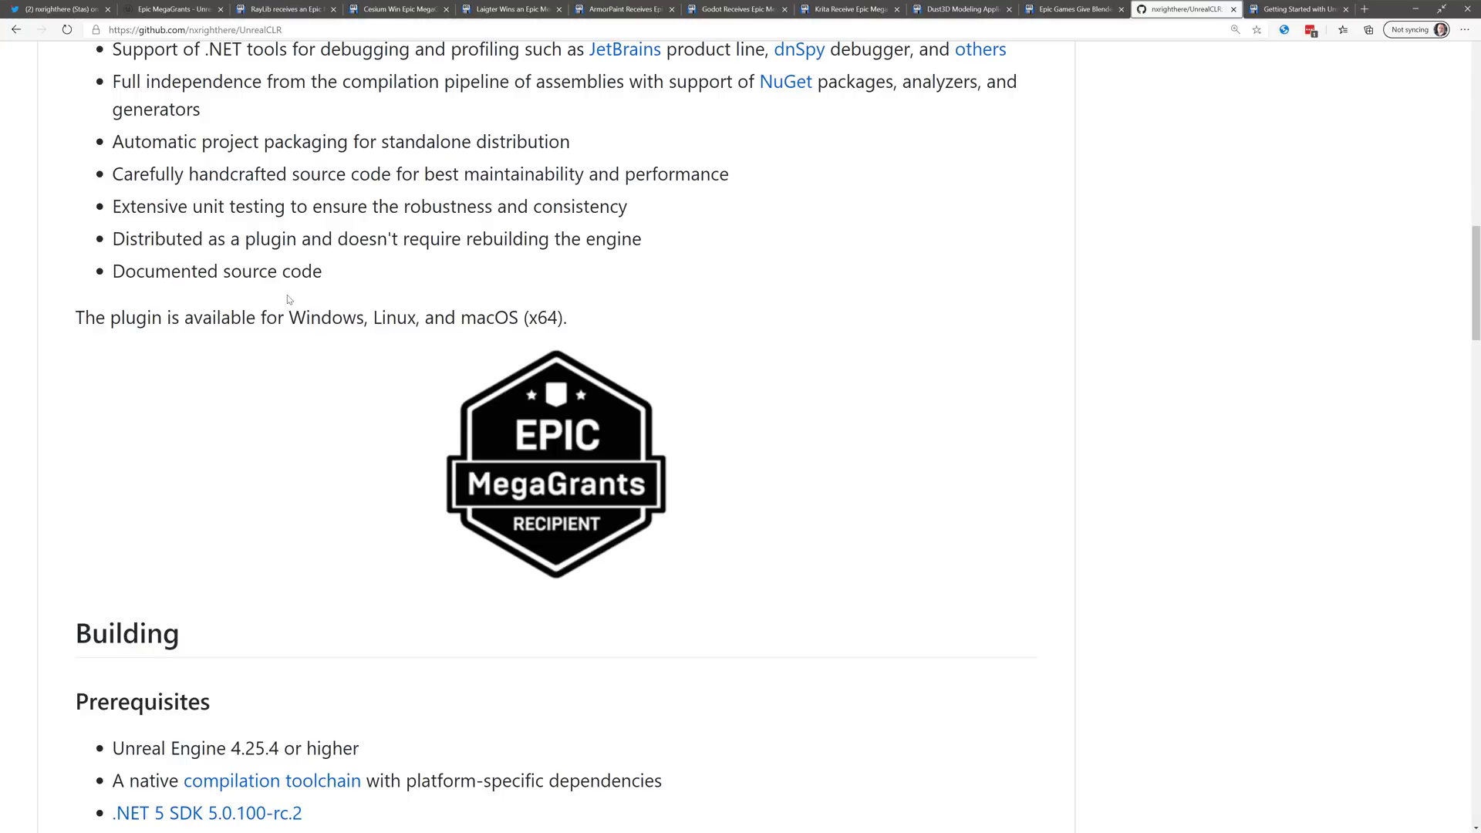
mouse_move(475, 302)
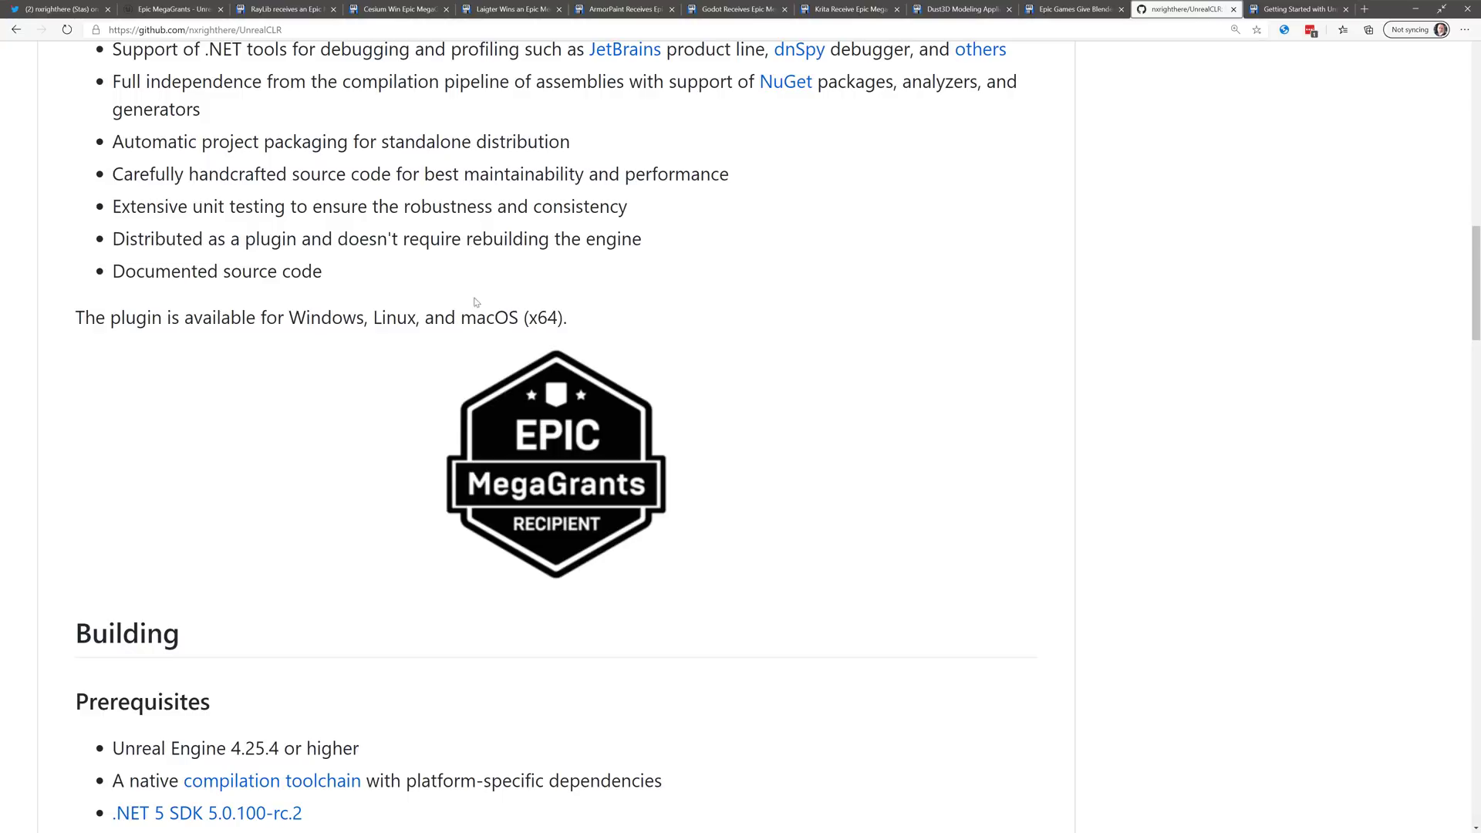
drag(289, 318, 518, 318)
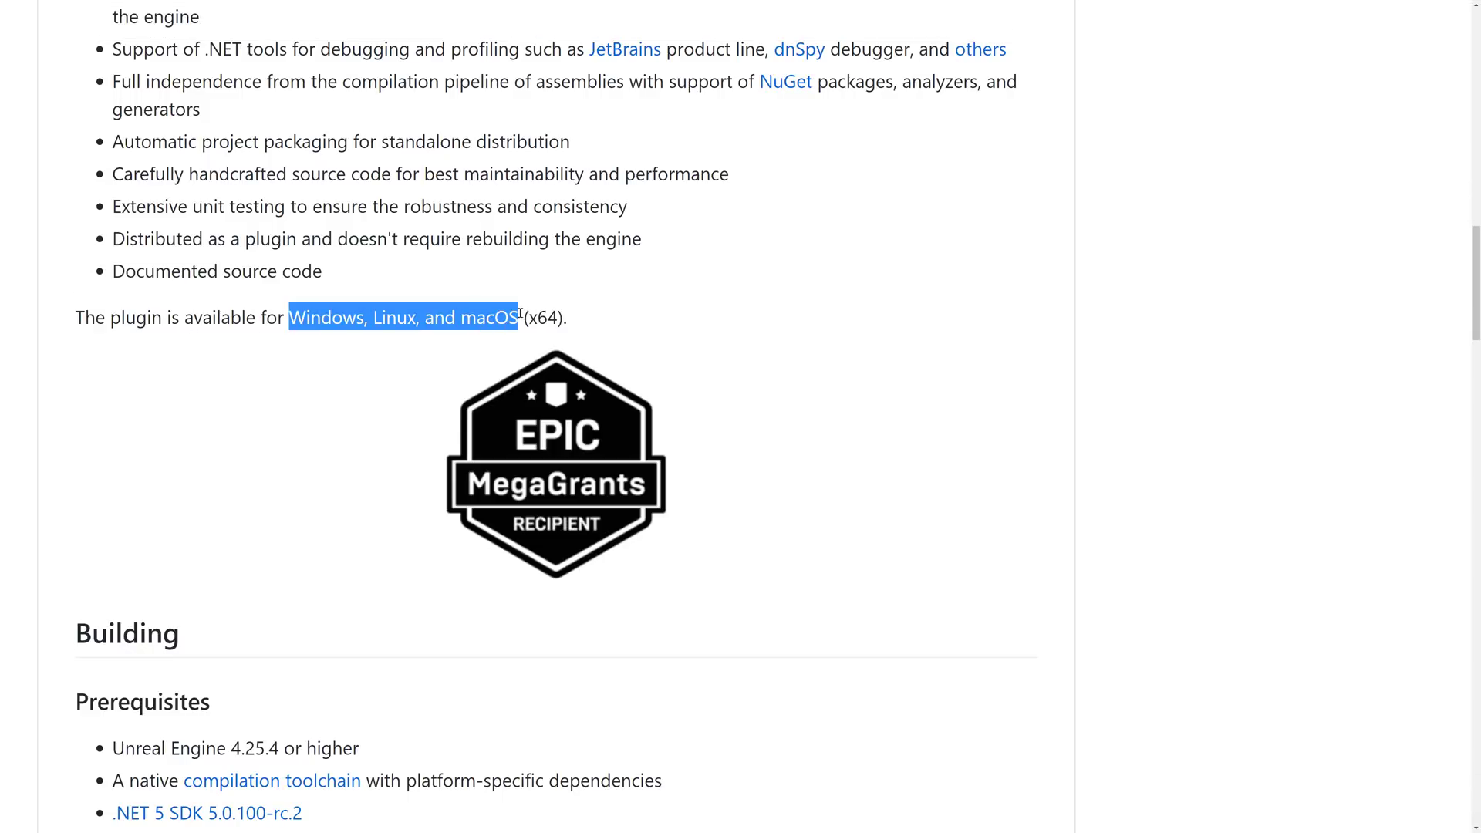
Step: Continue down the README to the Building prerequisites section
scroll(down, 3)
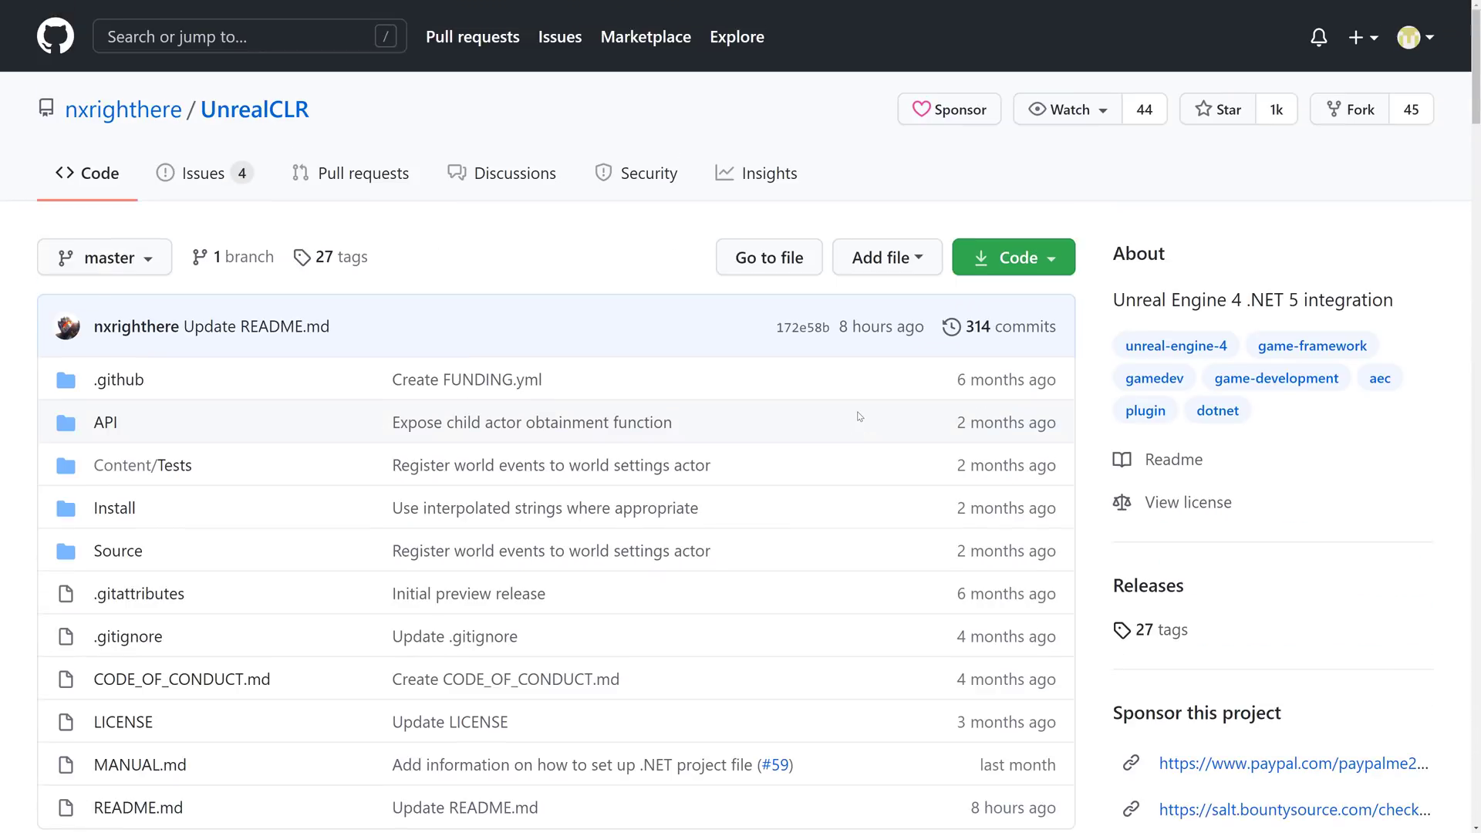
scroll(down, 3)
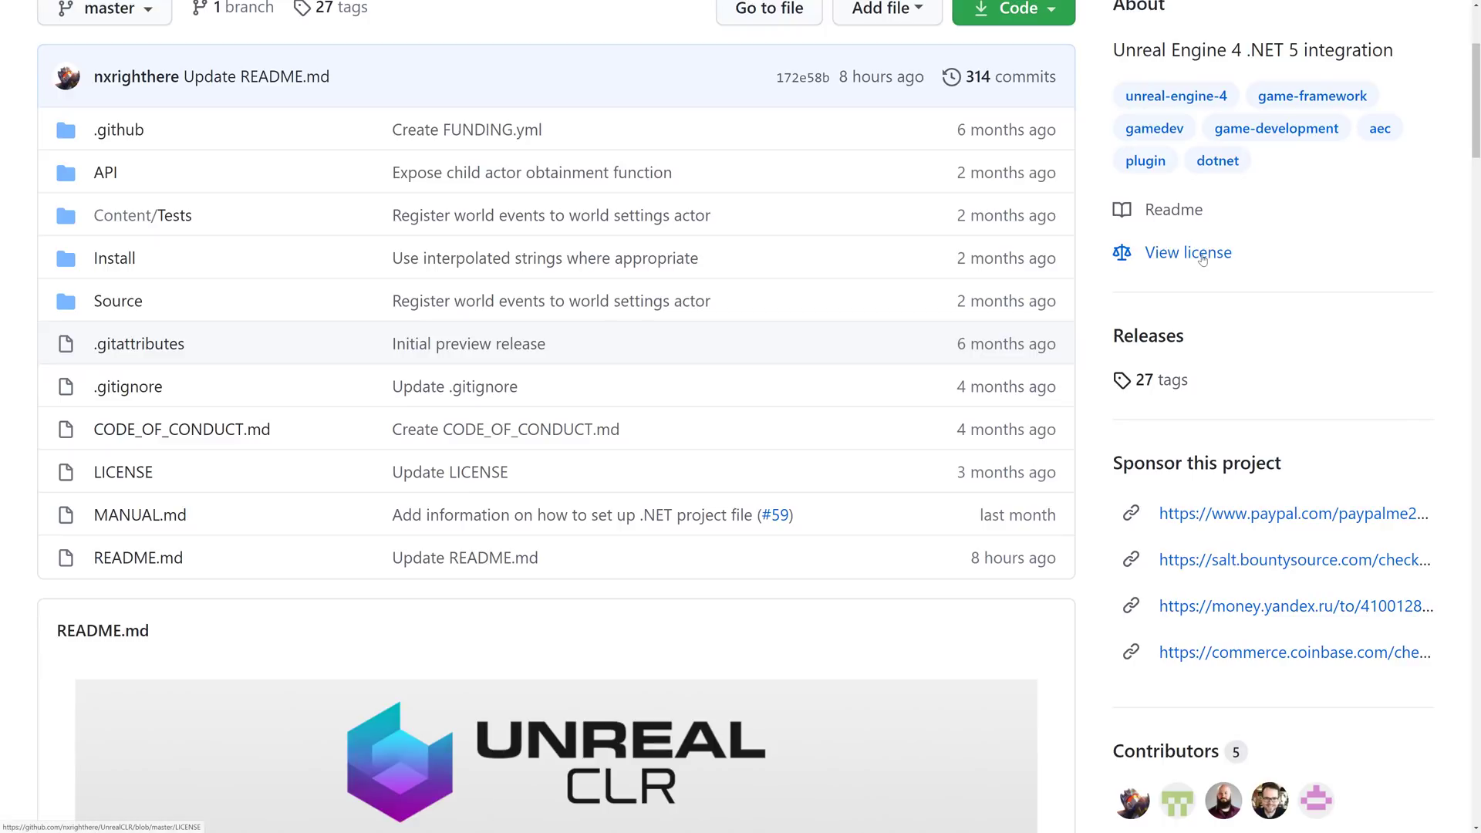
click(124, 472)
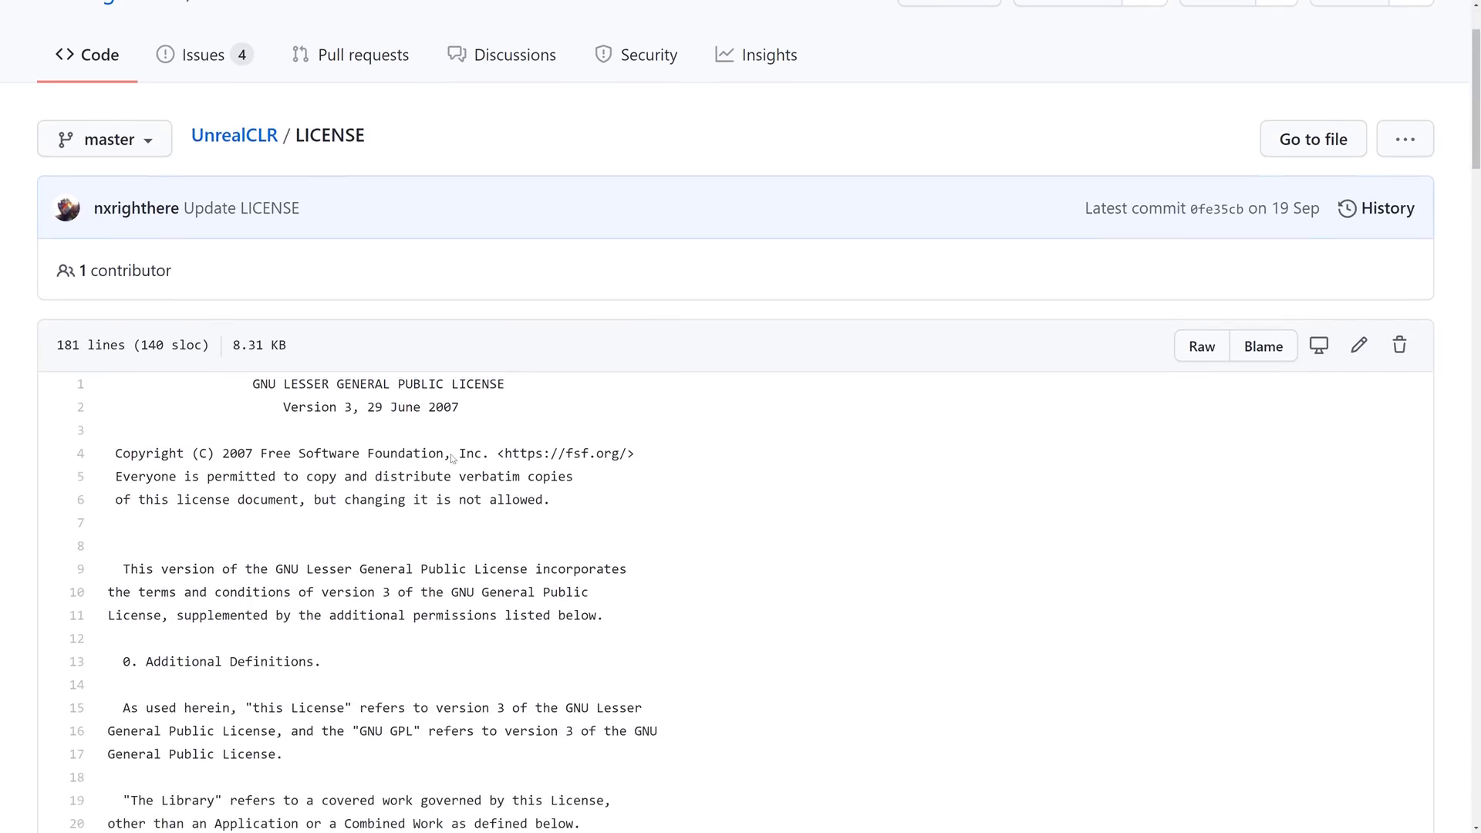
scroll(down, 3)
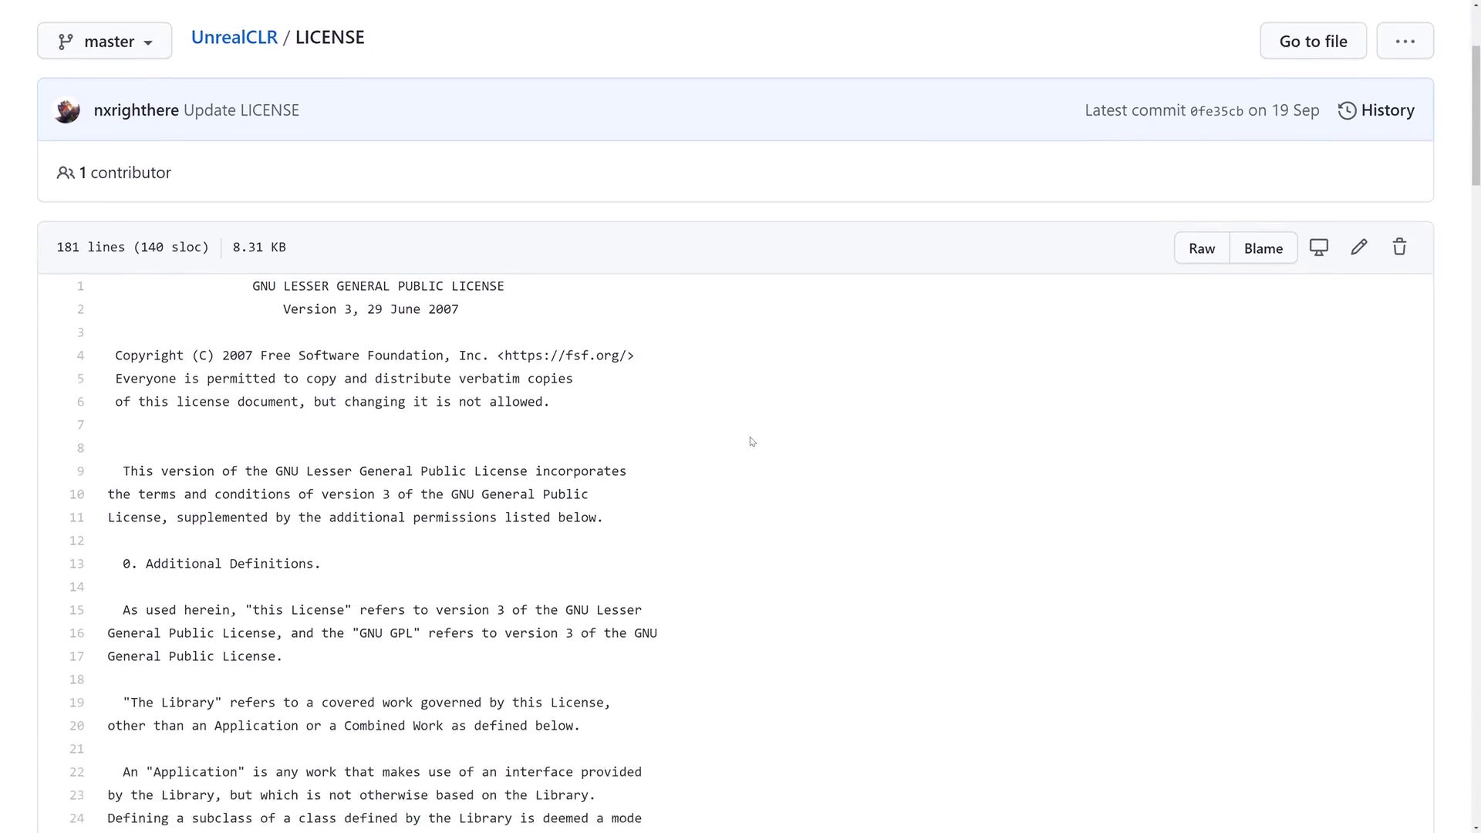
scroll(down, 3)
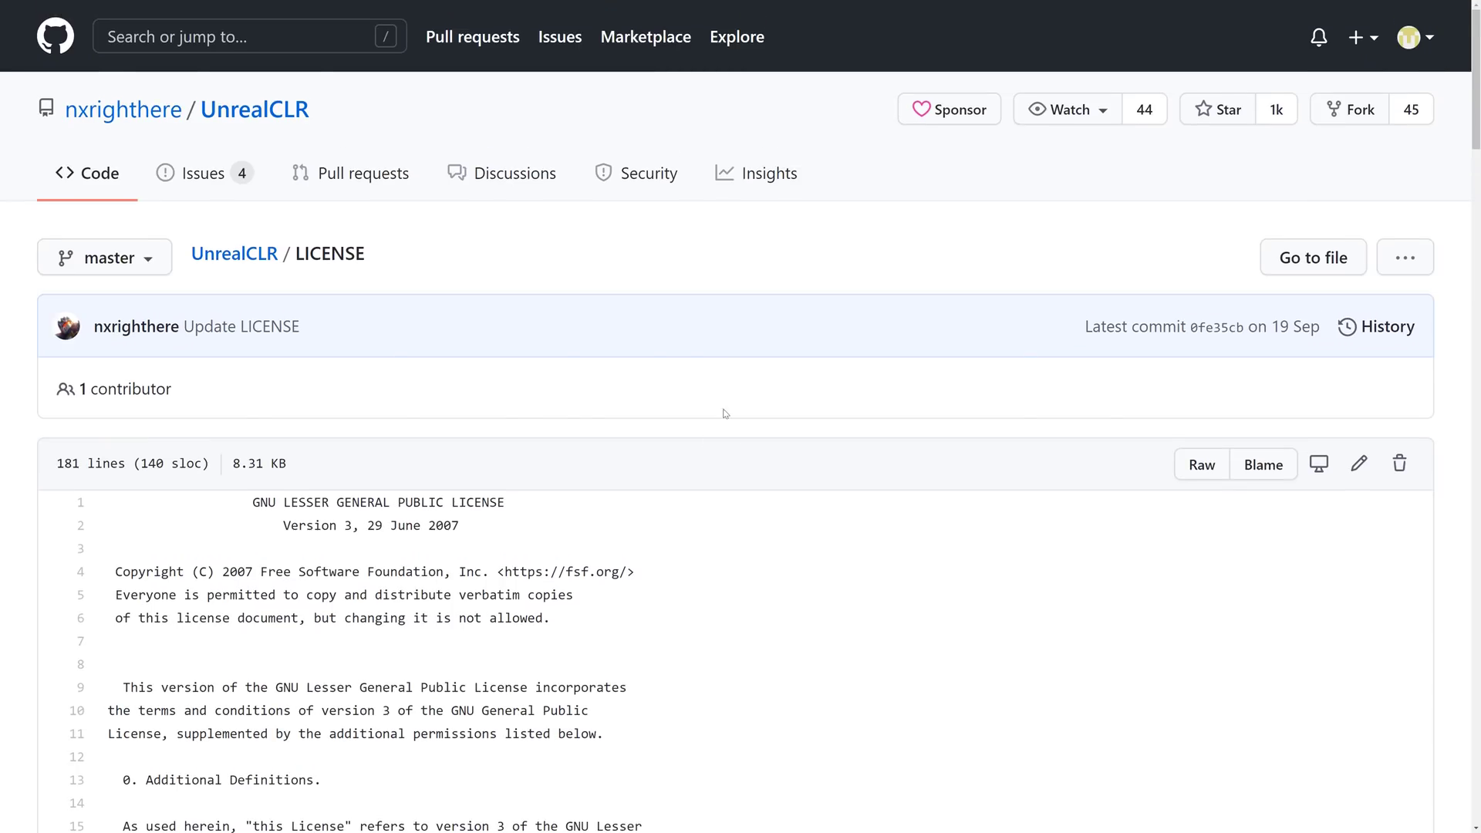
click(255, 108)
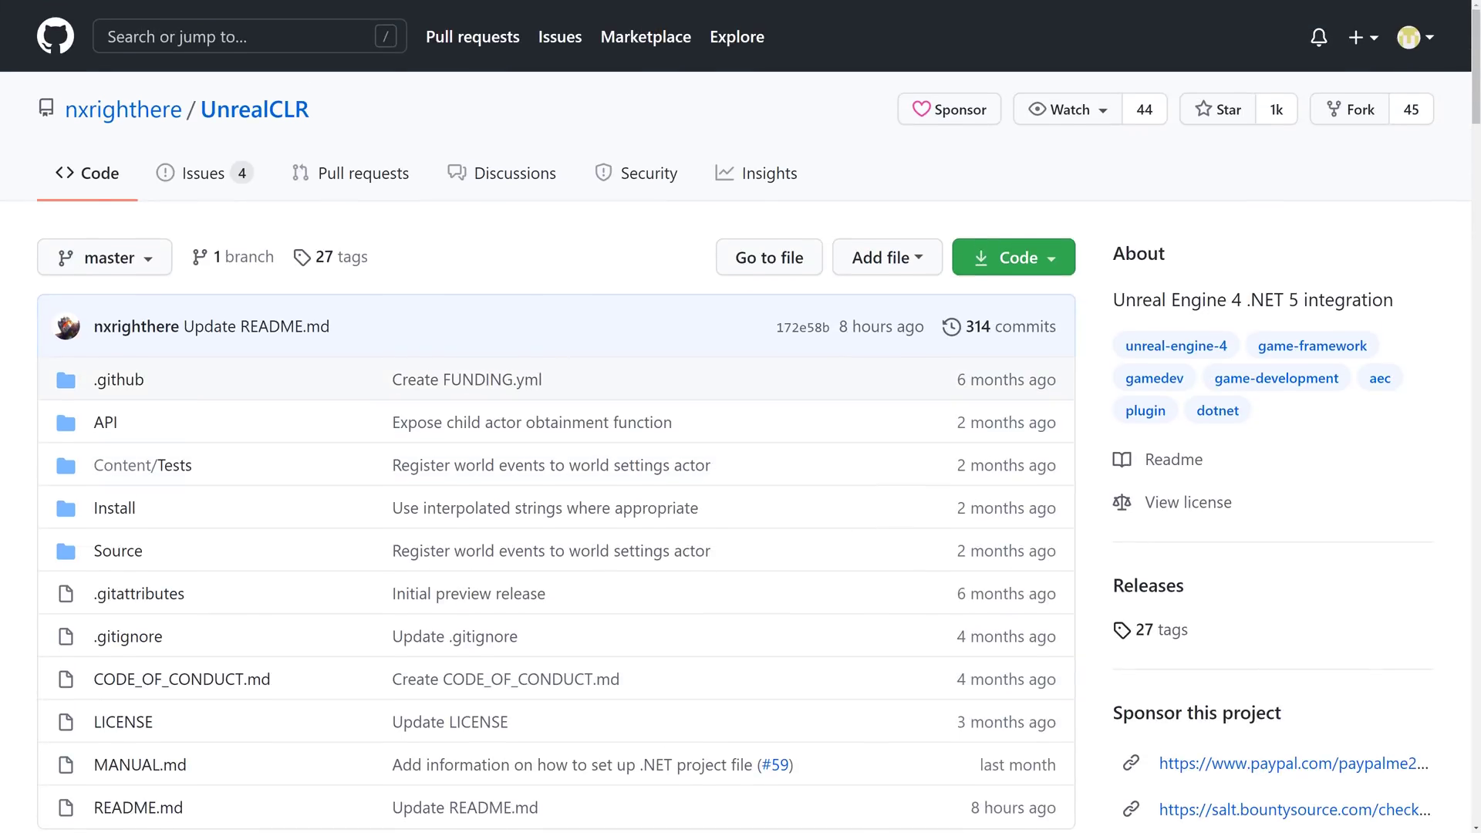
mouse_move(756, 386)
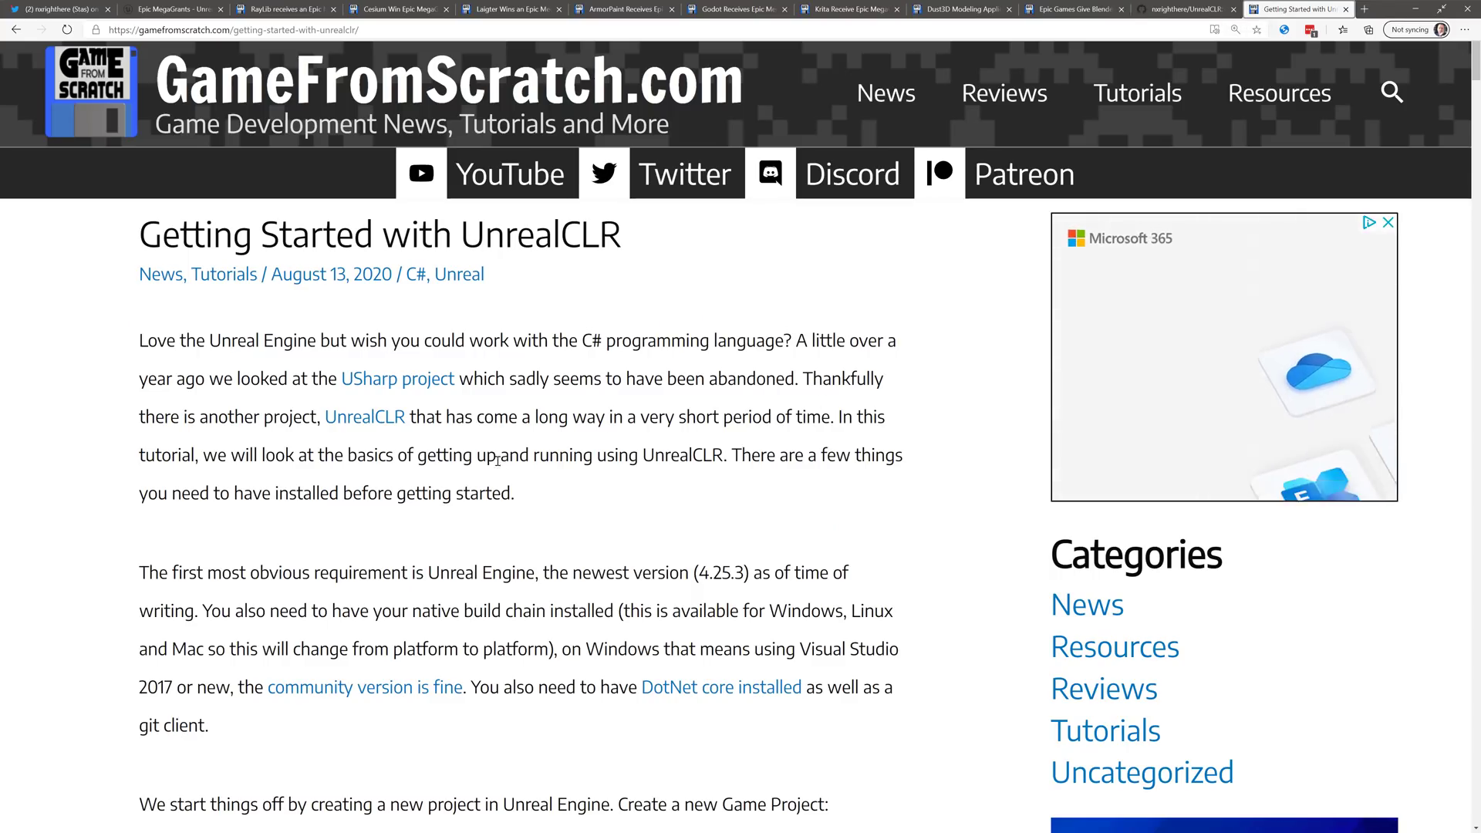
Step: Scroll through the Getting Started with UnrealCLR tutorial, return to its top, then back to the Twitter thread
scroll(down, 3)
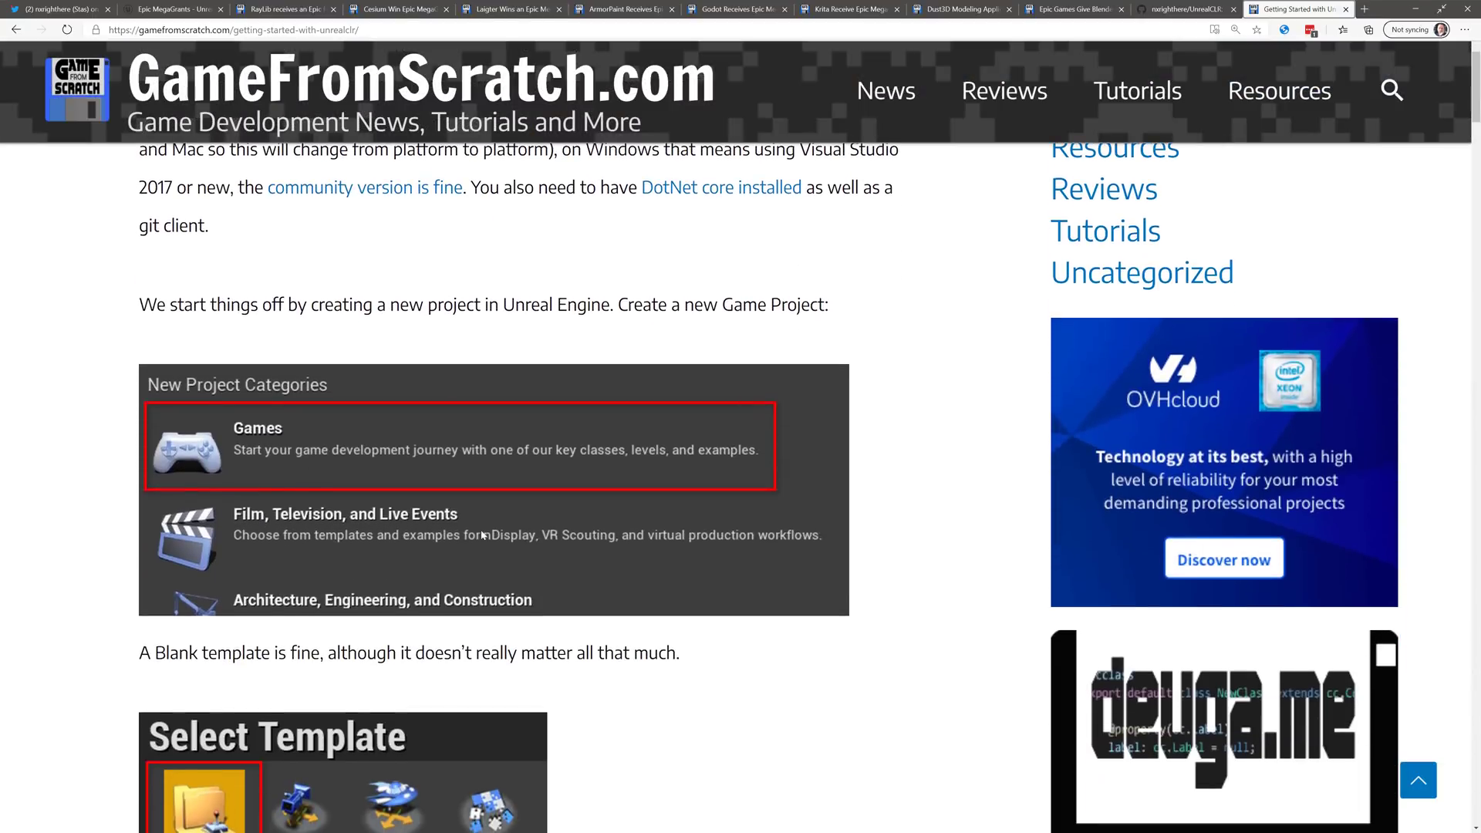
scroll(down, 3)
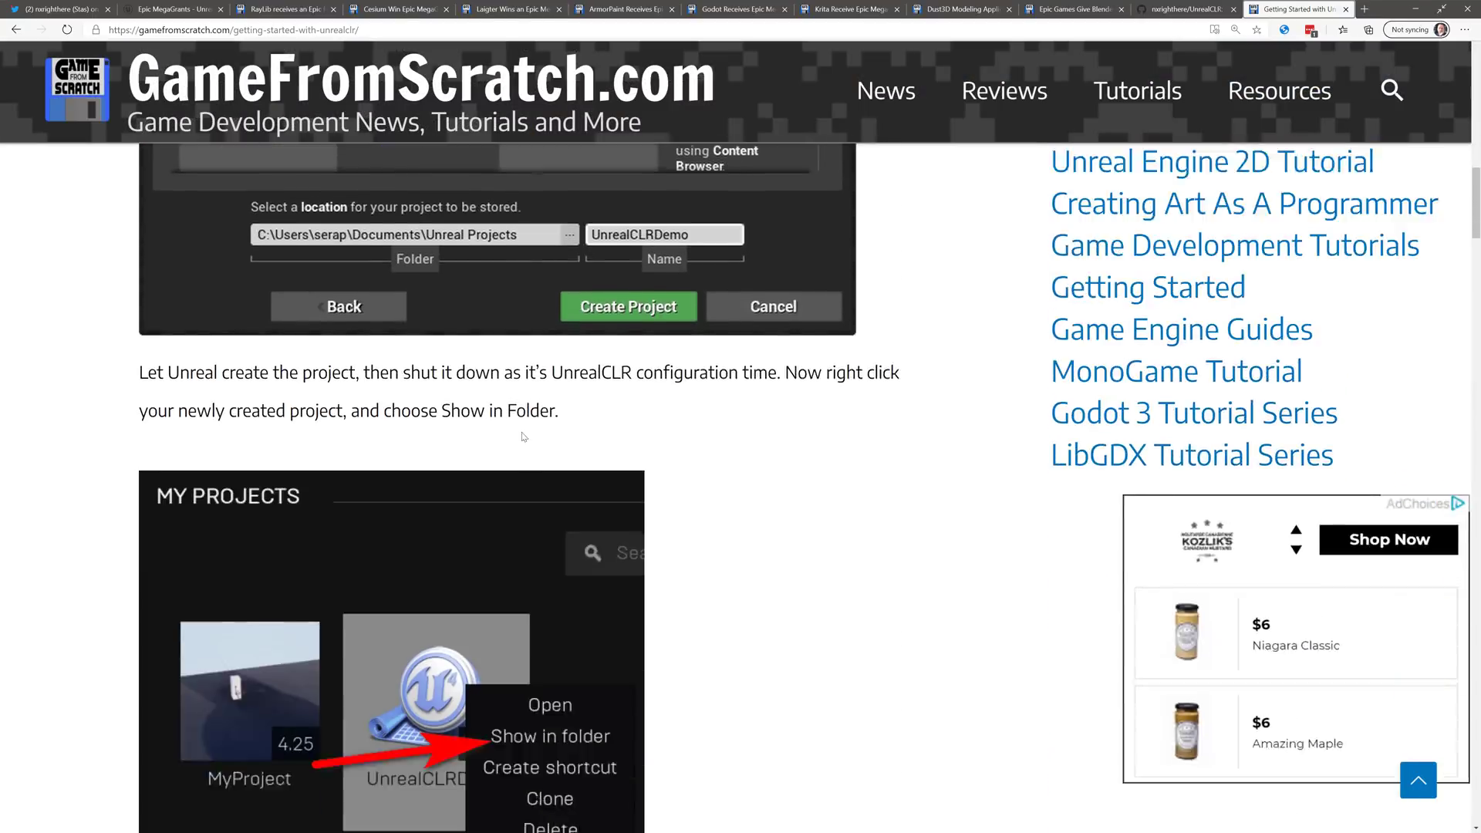
scroll(down, 3)
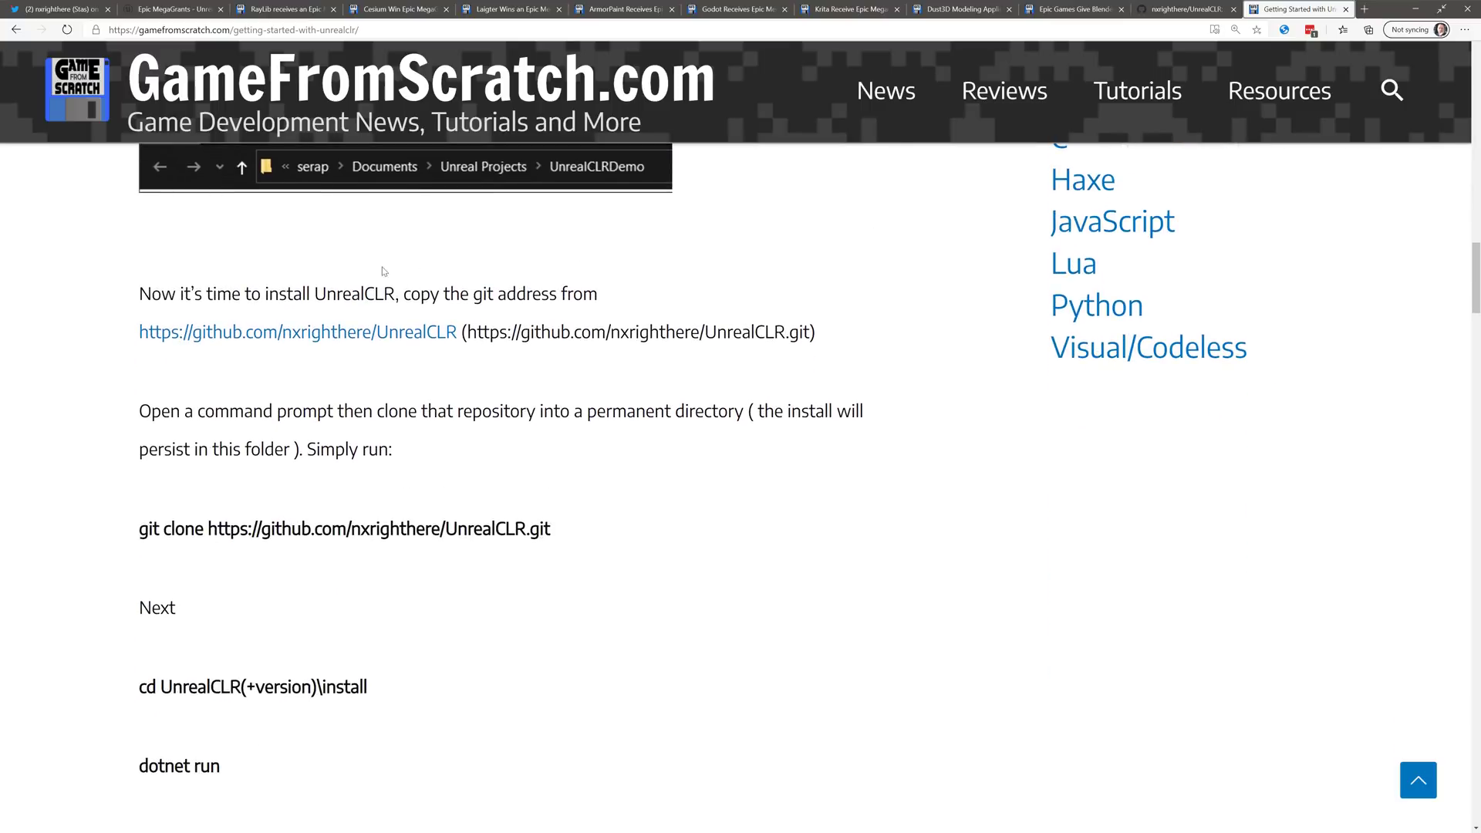
scroll(down, 3)
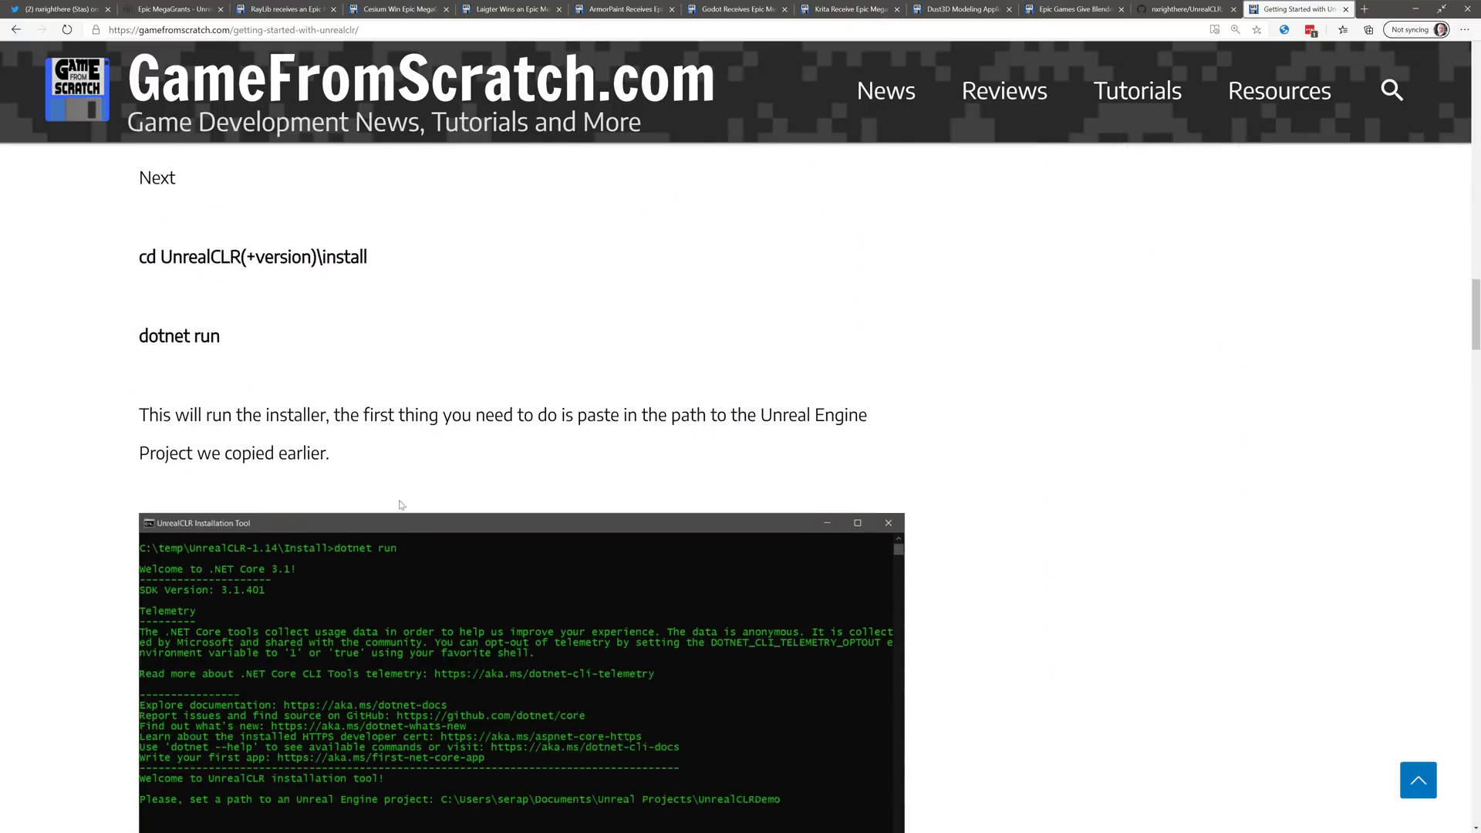
scroll(down, 3)
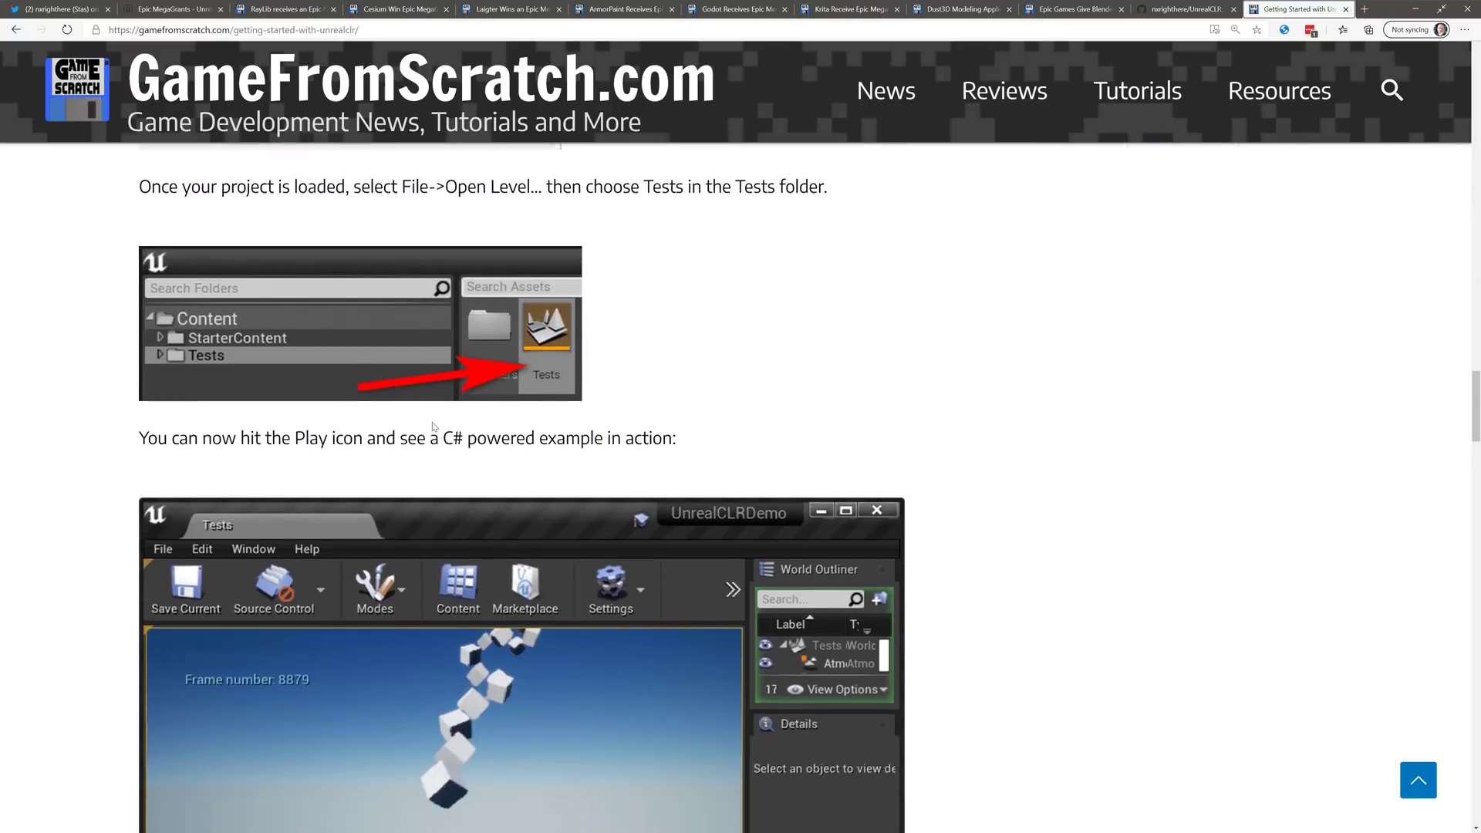
scroll(down, 3)
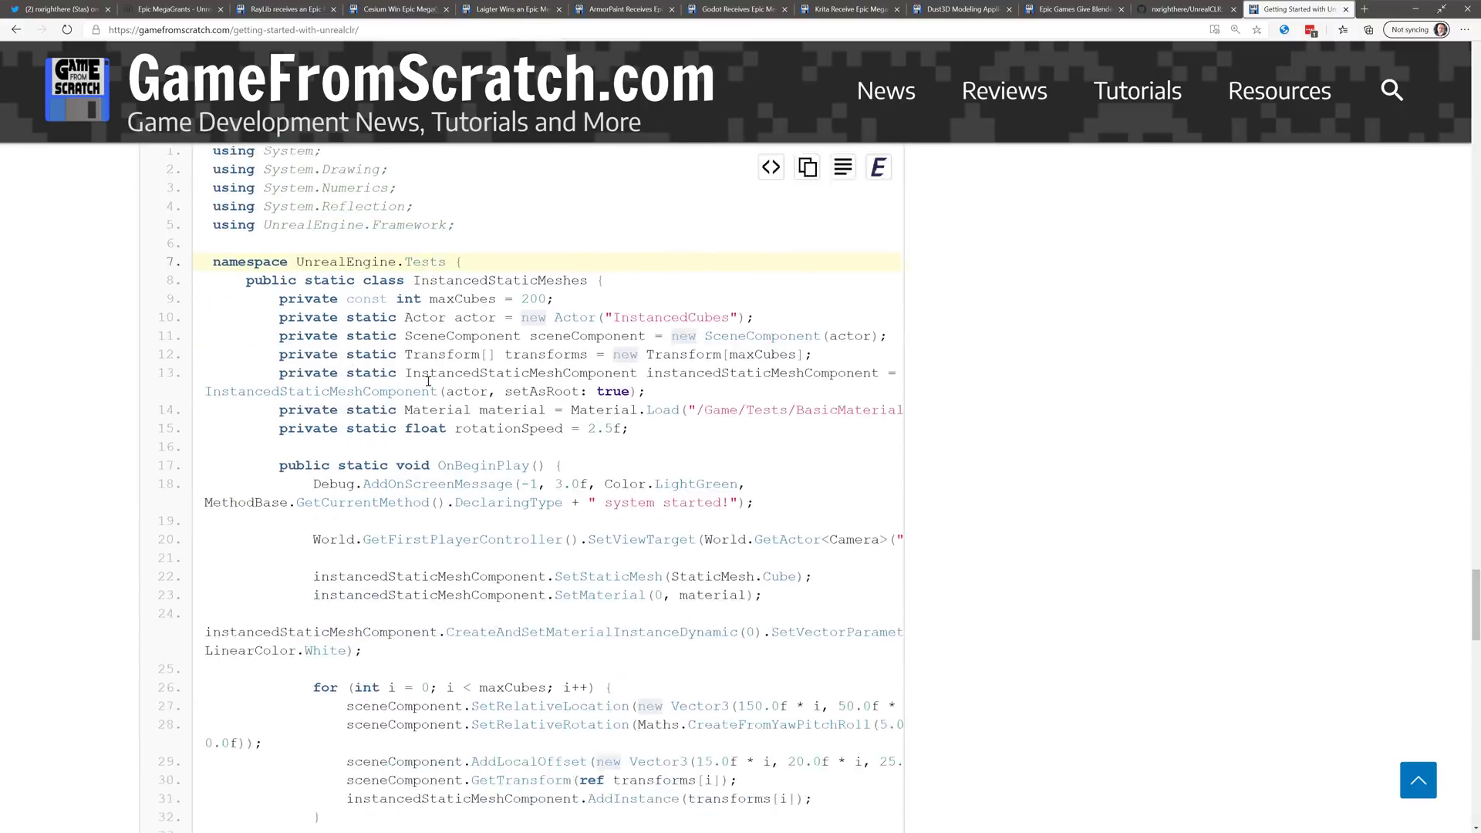
scroll(down, 3)
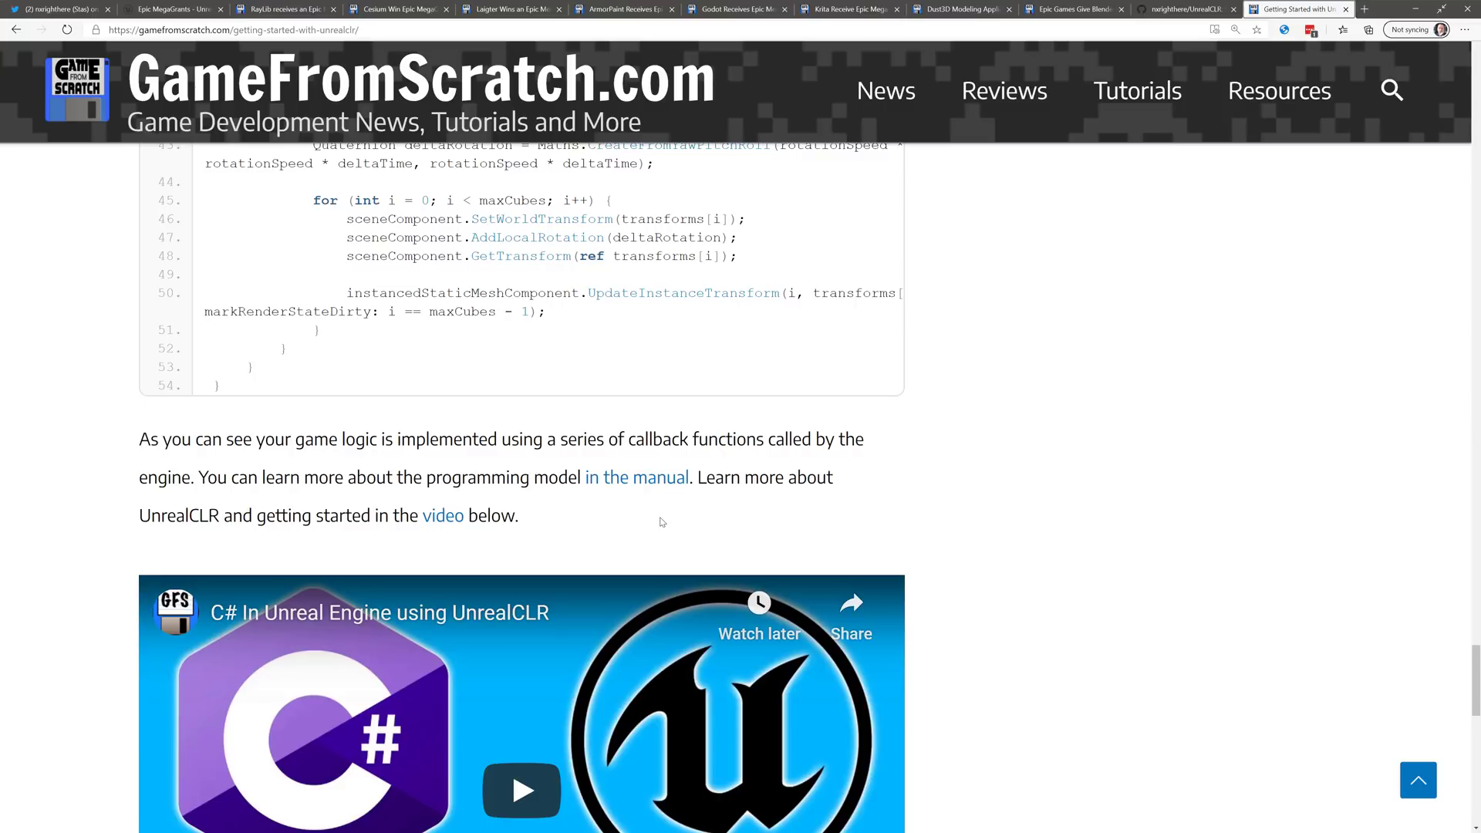
mouse_move(671, 471)
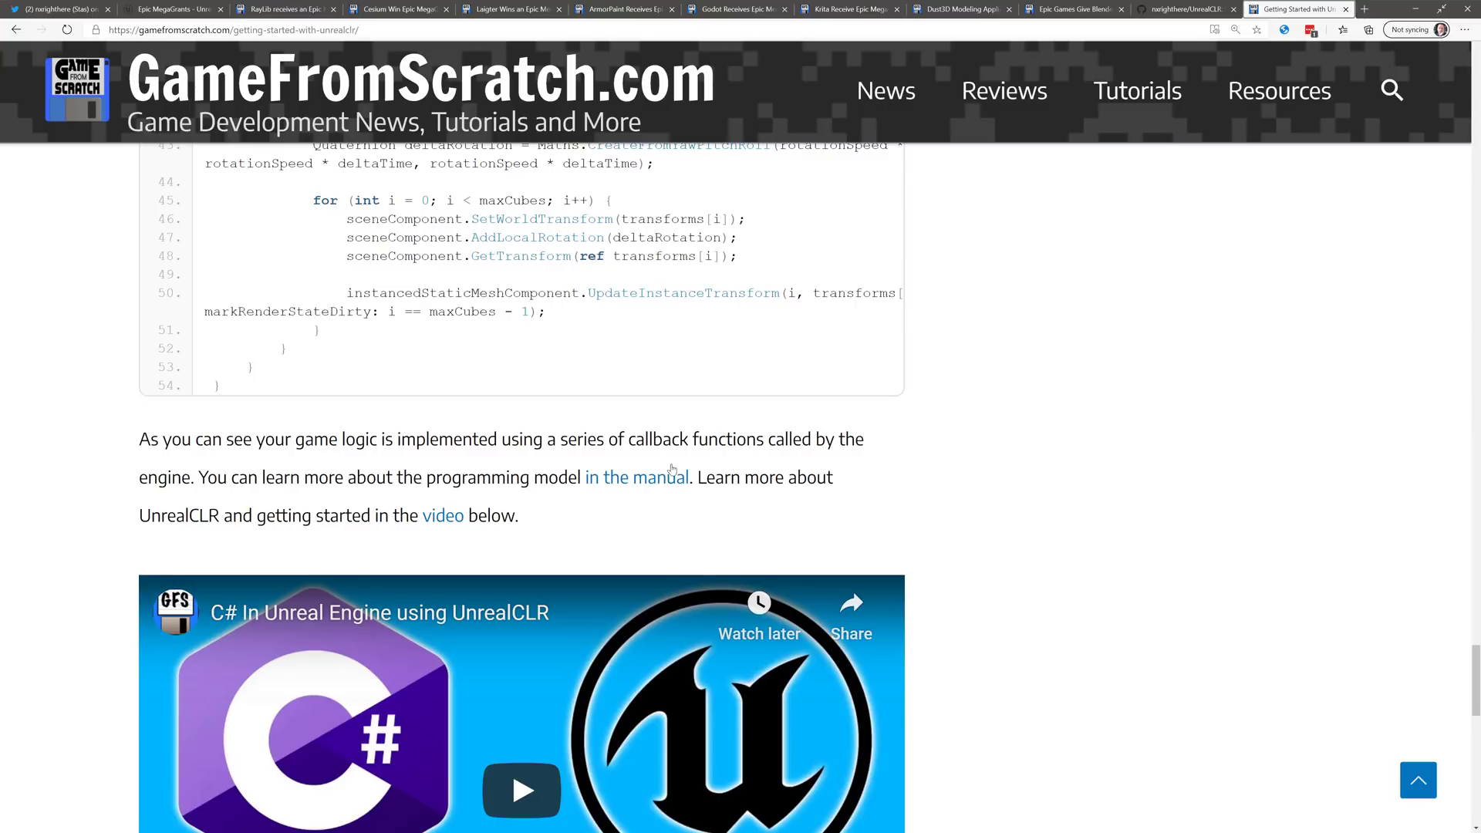
scroll(down, 3)
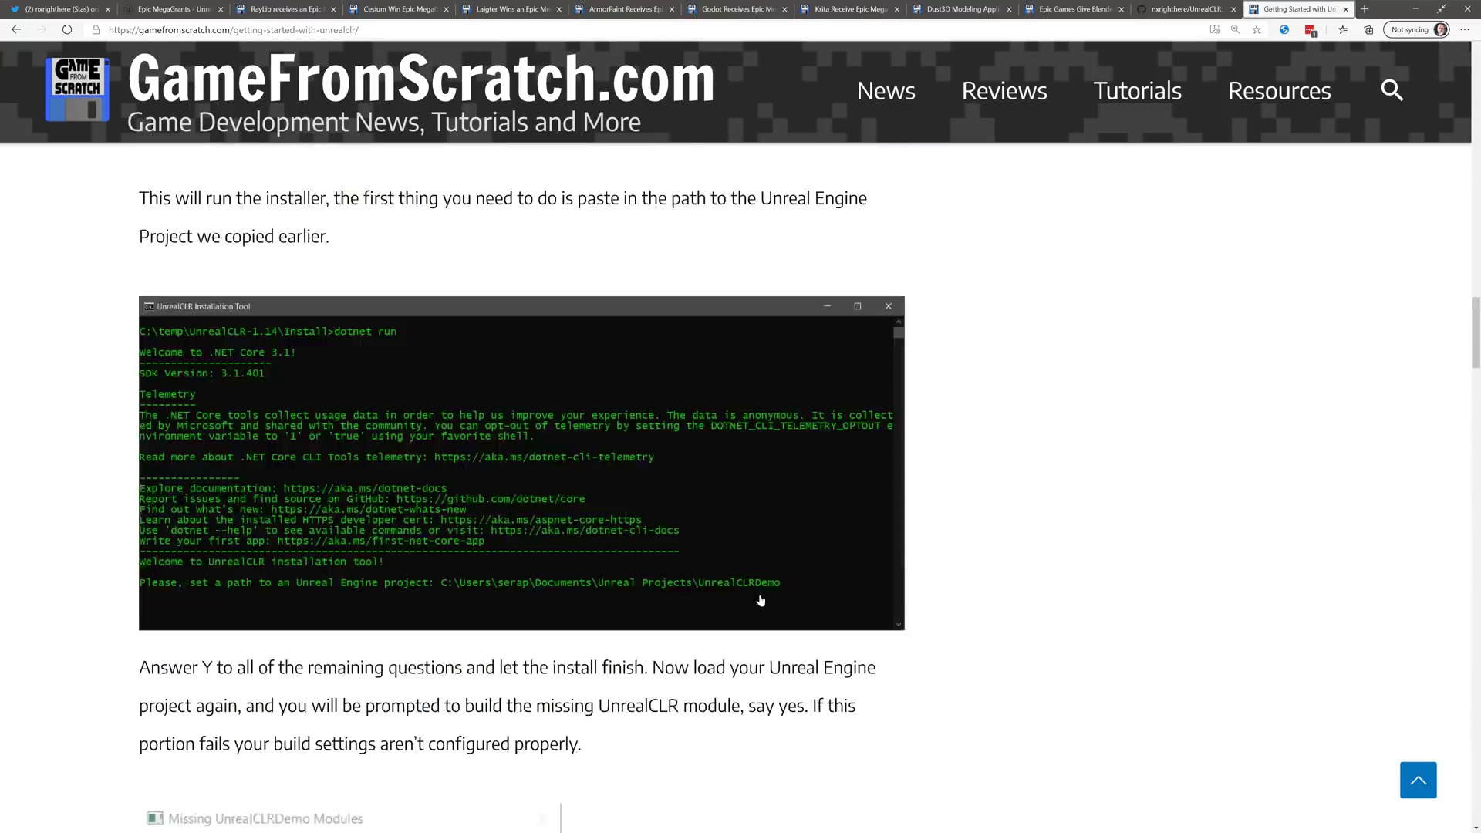
scroll(up, 3)
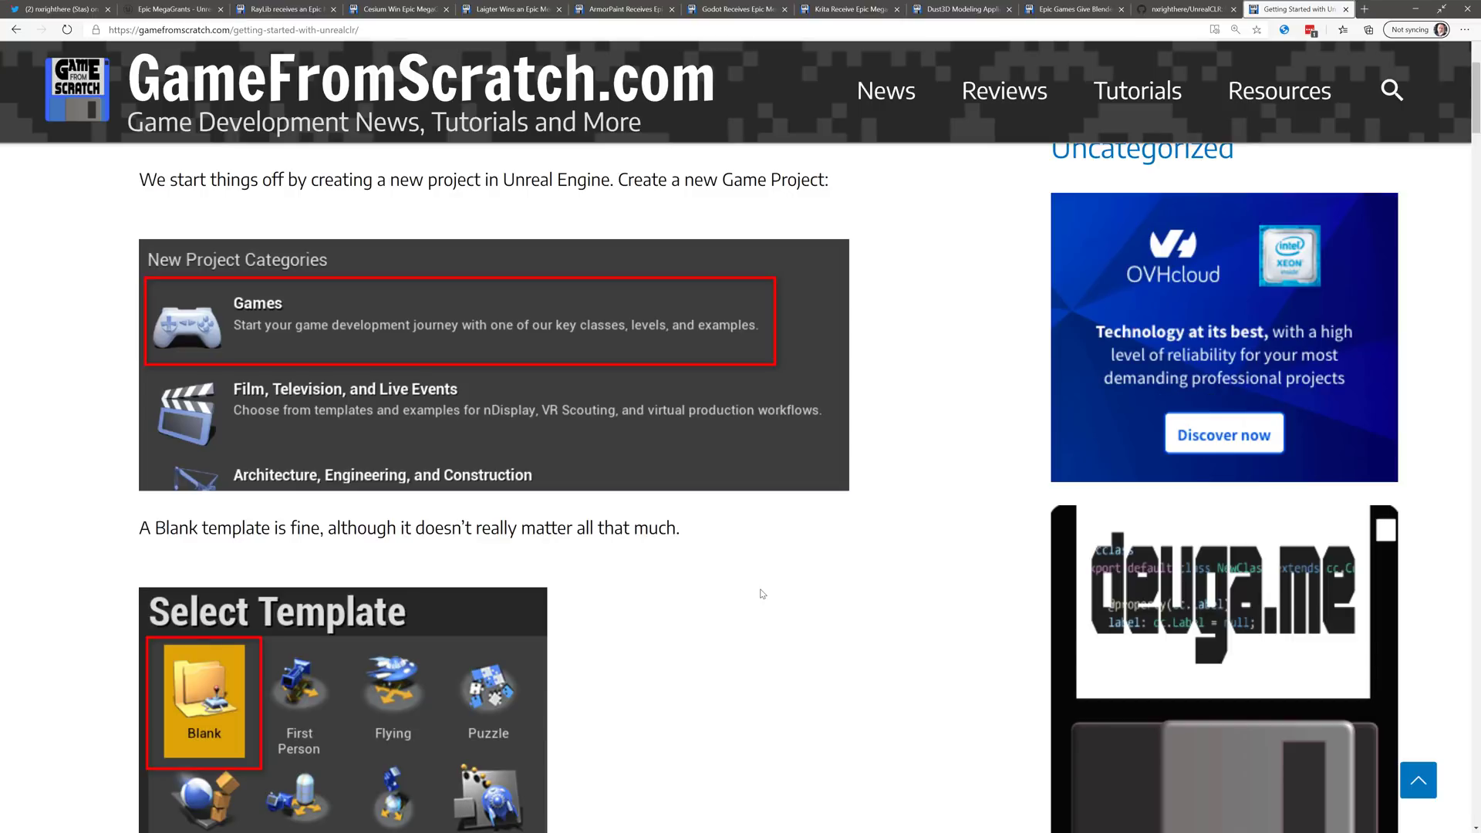
scroll(up, 3)
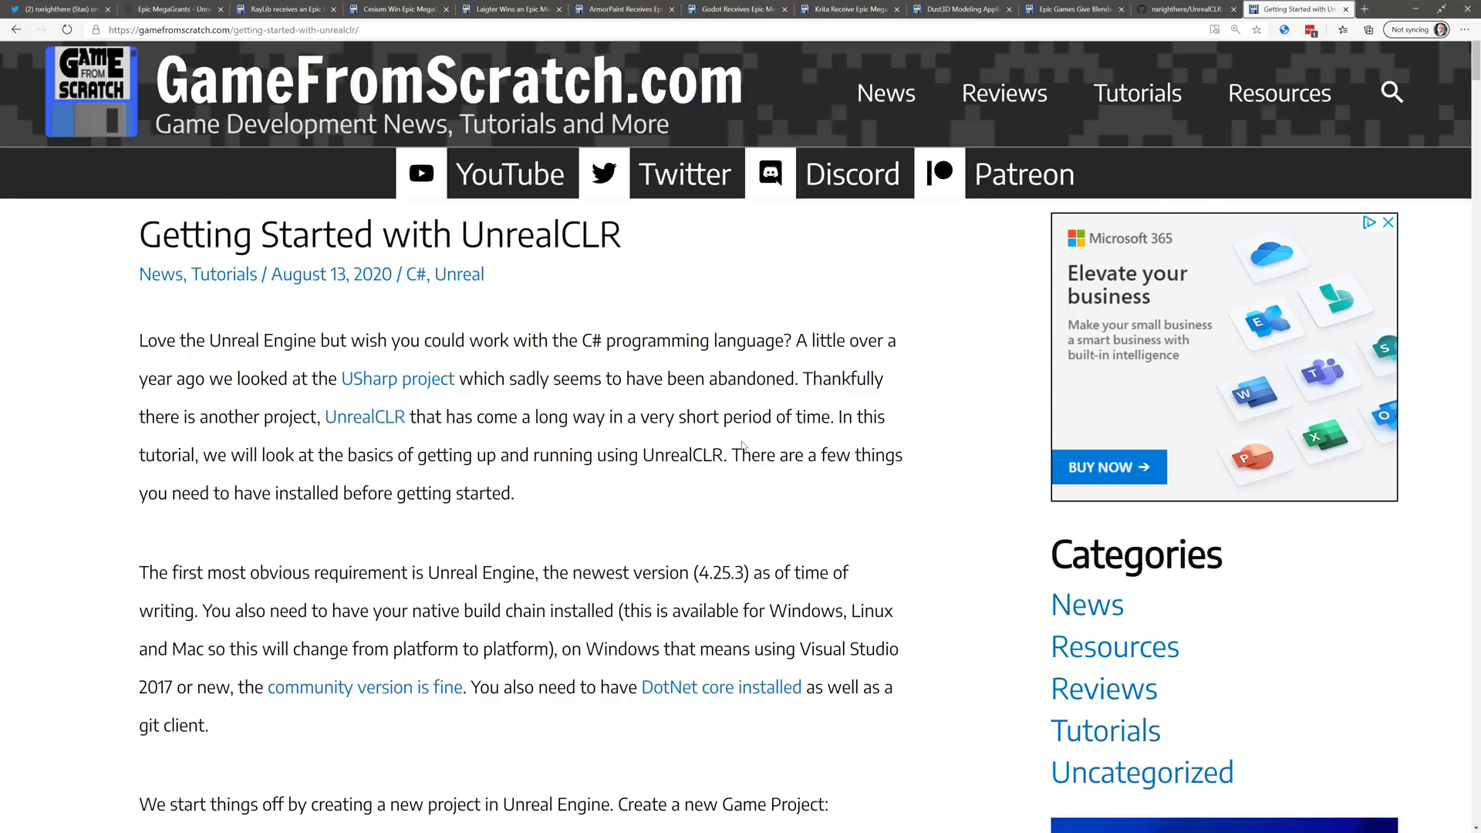
click(1177, 9)
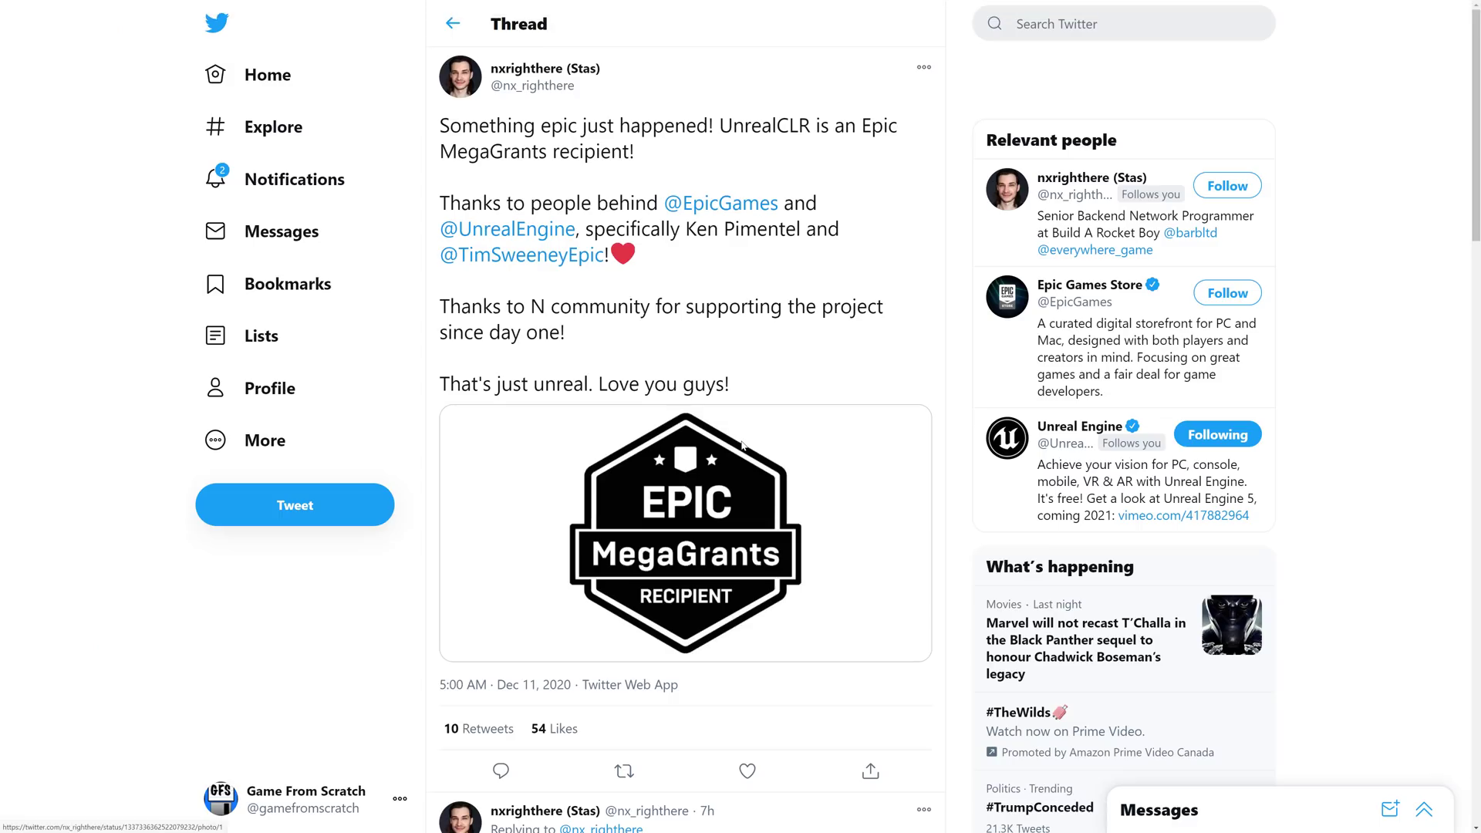